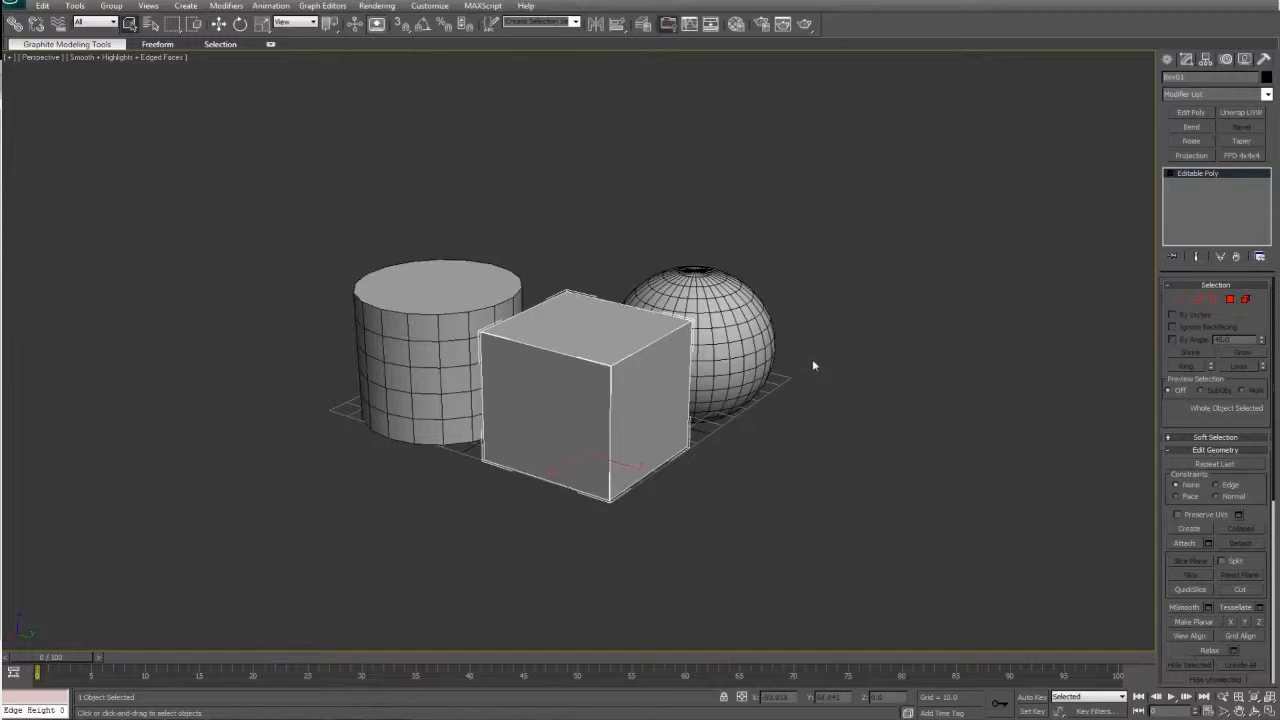
- Apply an Unwrap UVW modifier to the selected cube from the Modifier List
click(1268, 94)
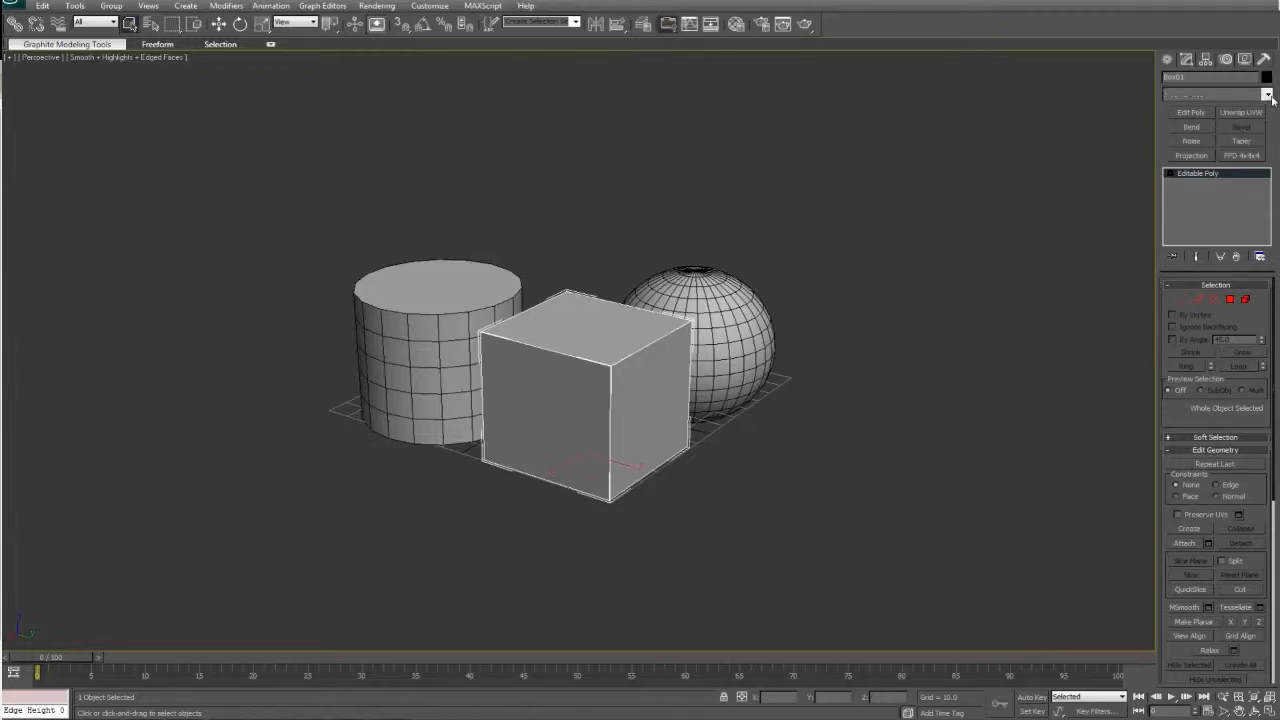
click(1268, 96)
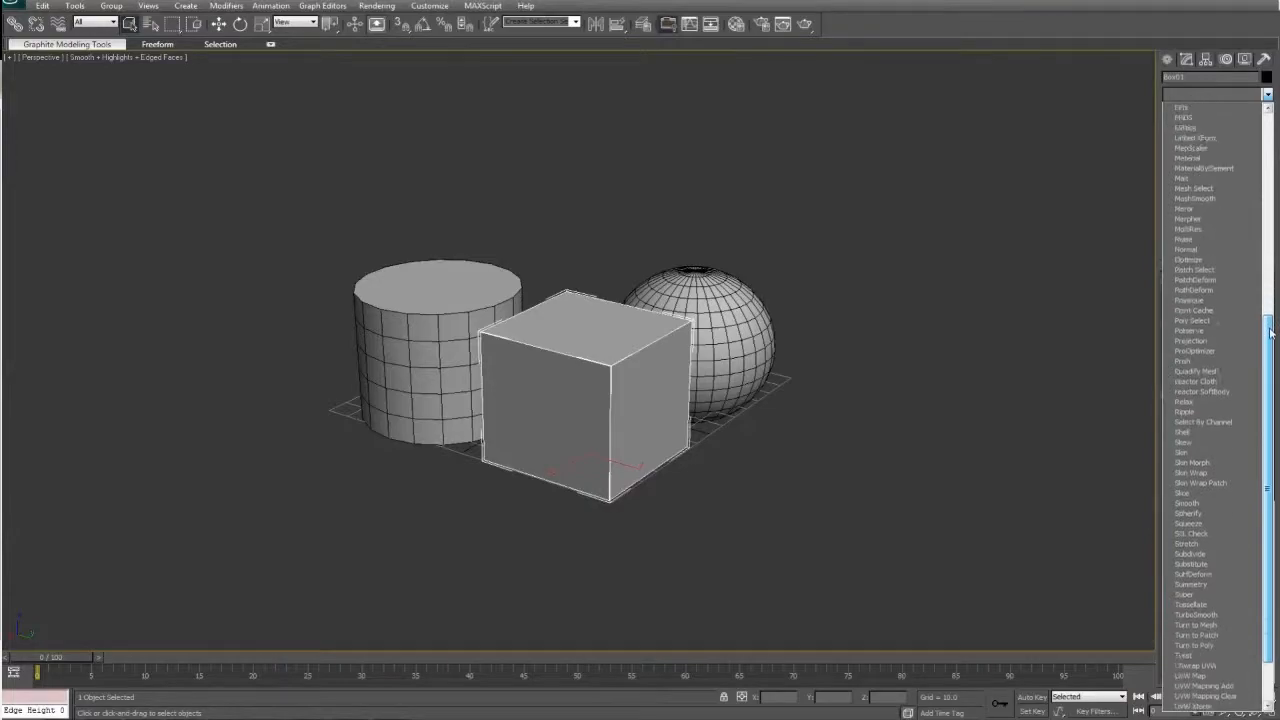
scroll(down, 3)
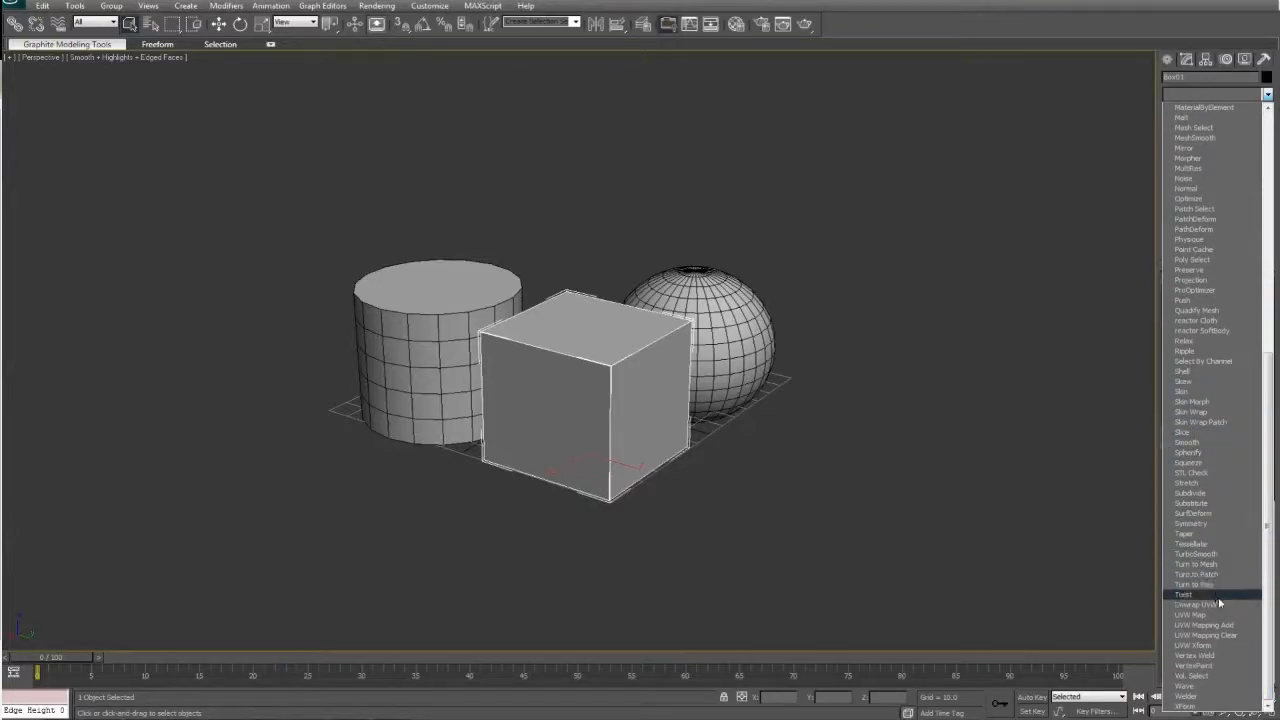
click(1200, 604)
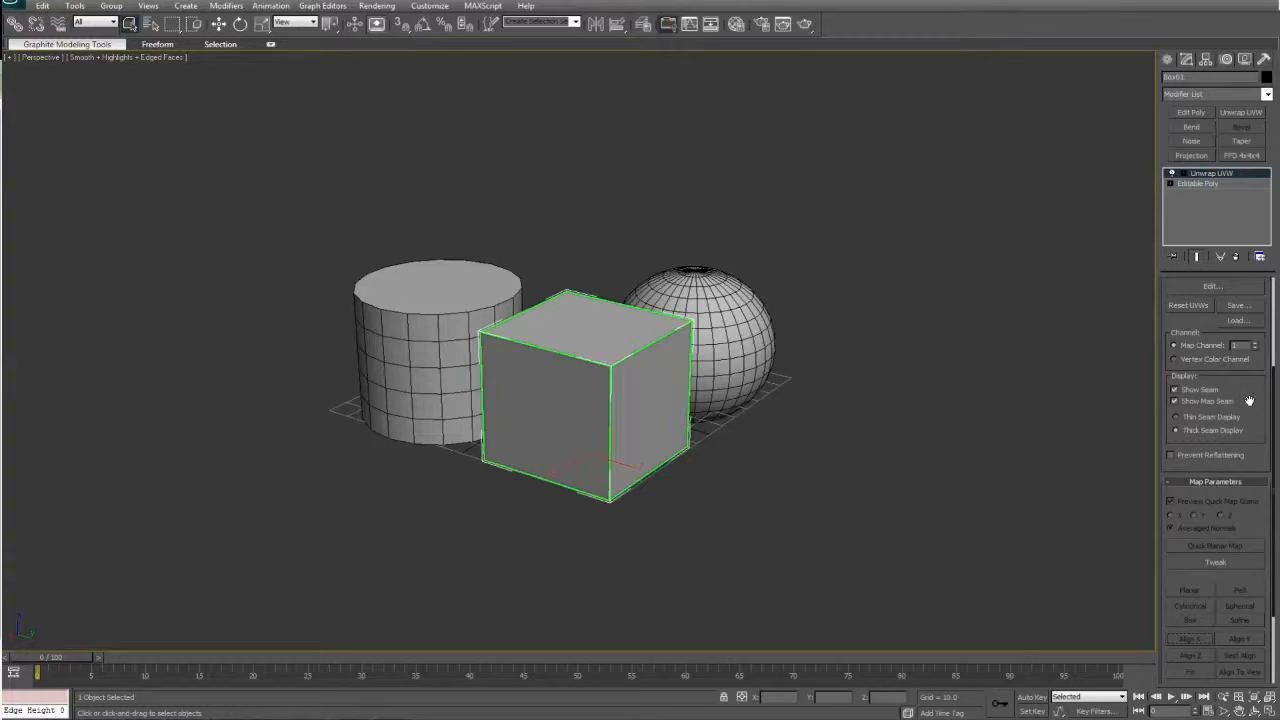
scroll(down, 3)
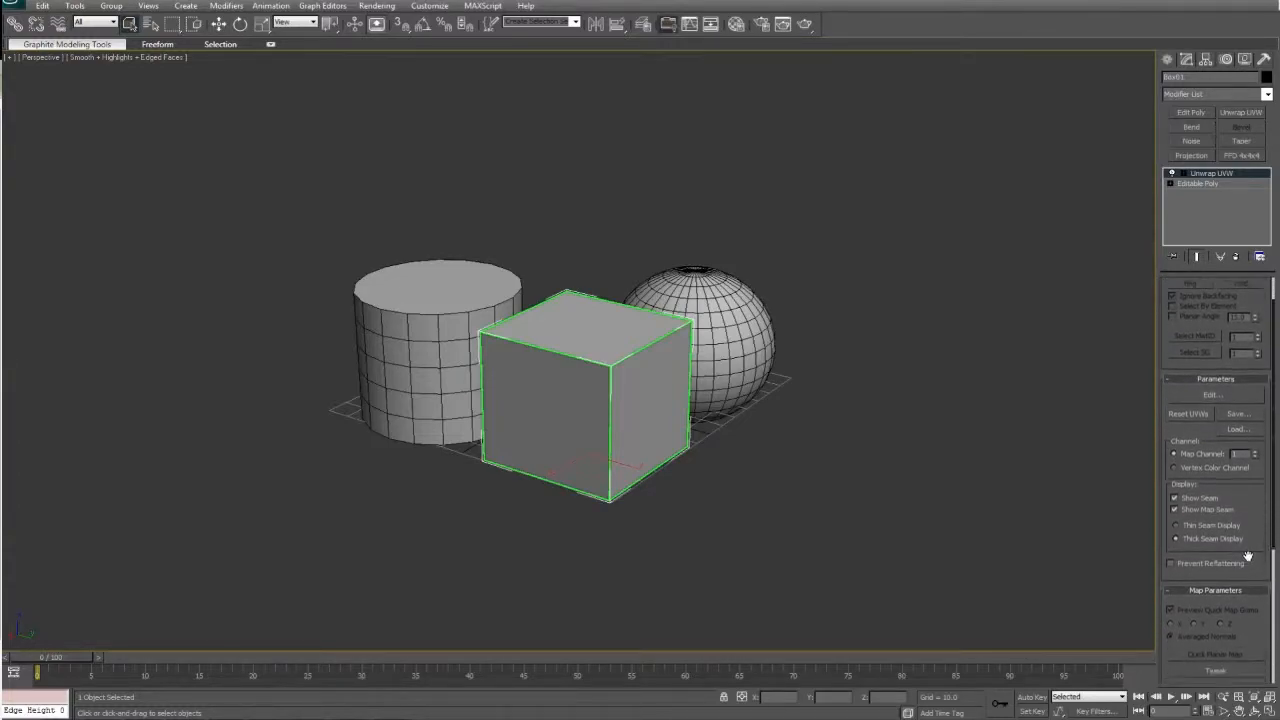
scroll(down, 3)
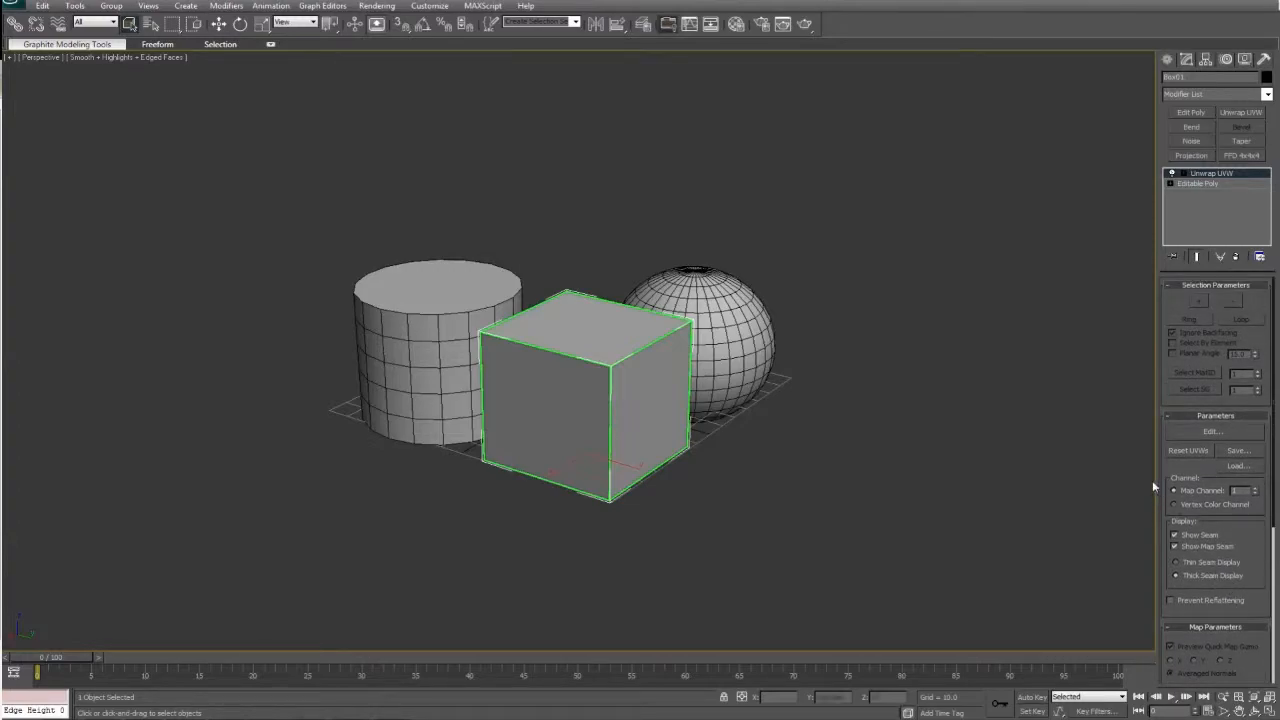
mouse_move(874, 460)
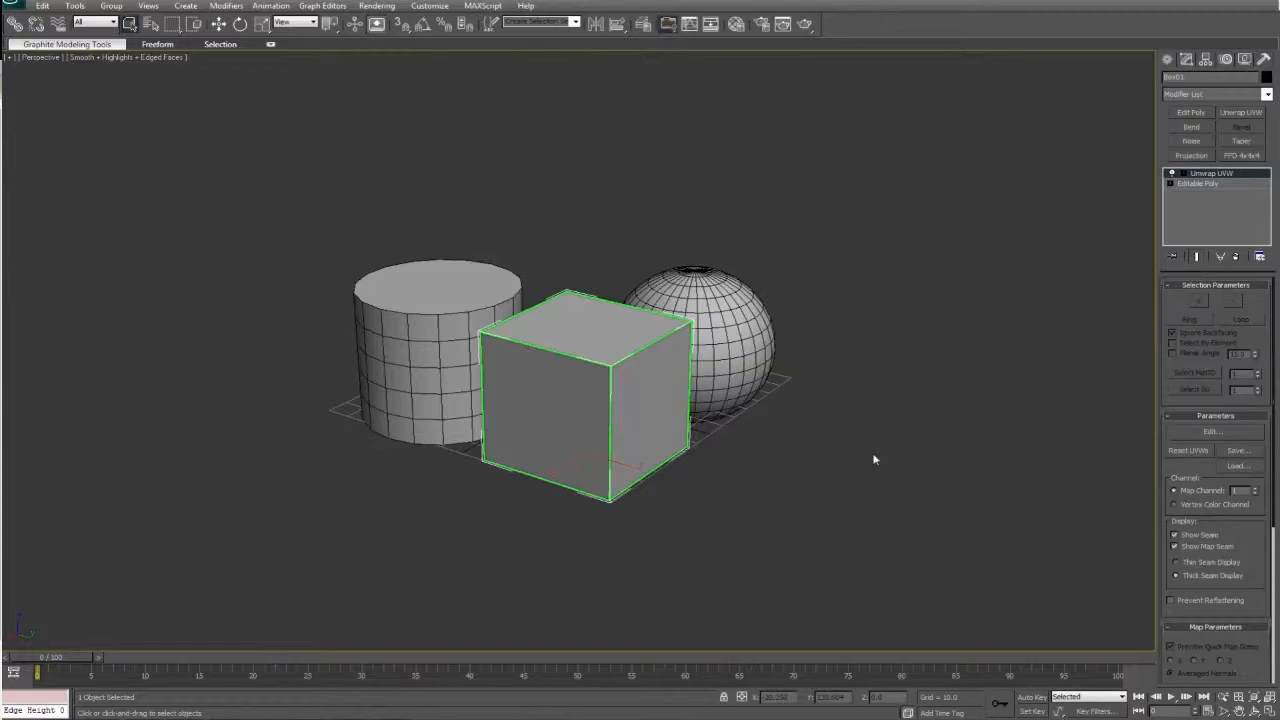
mouse_move(800, 444)
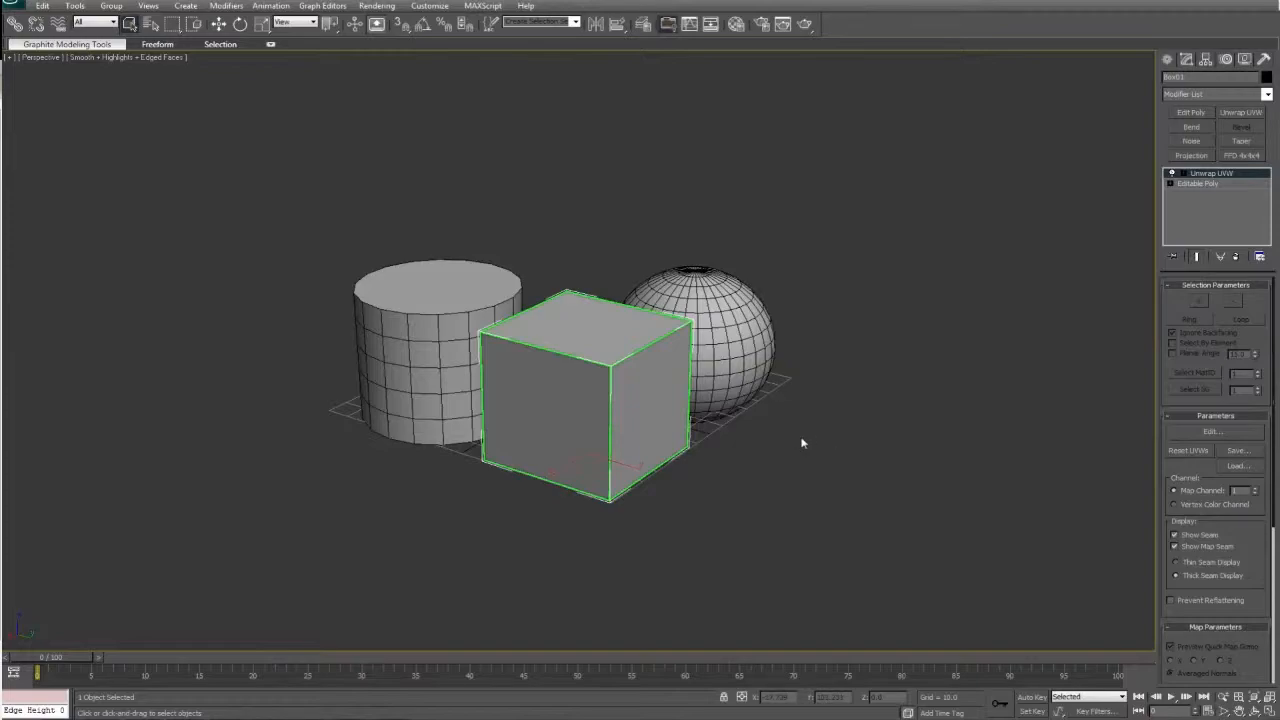
mouse_move(770, 424)
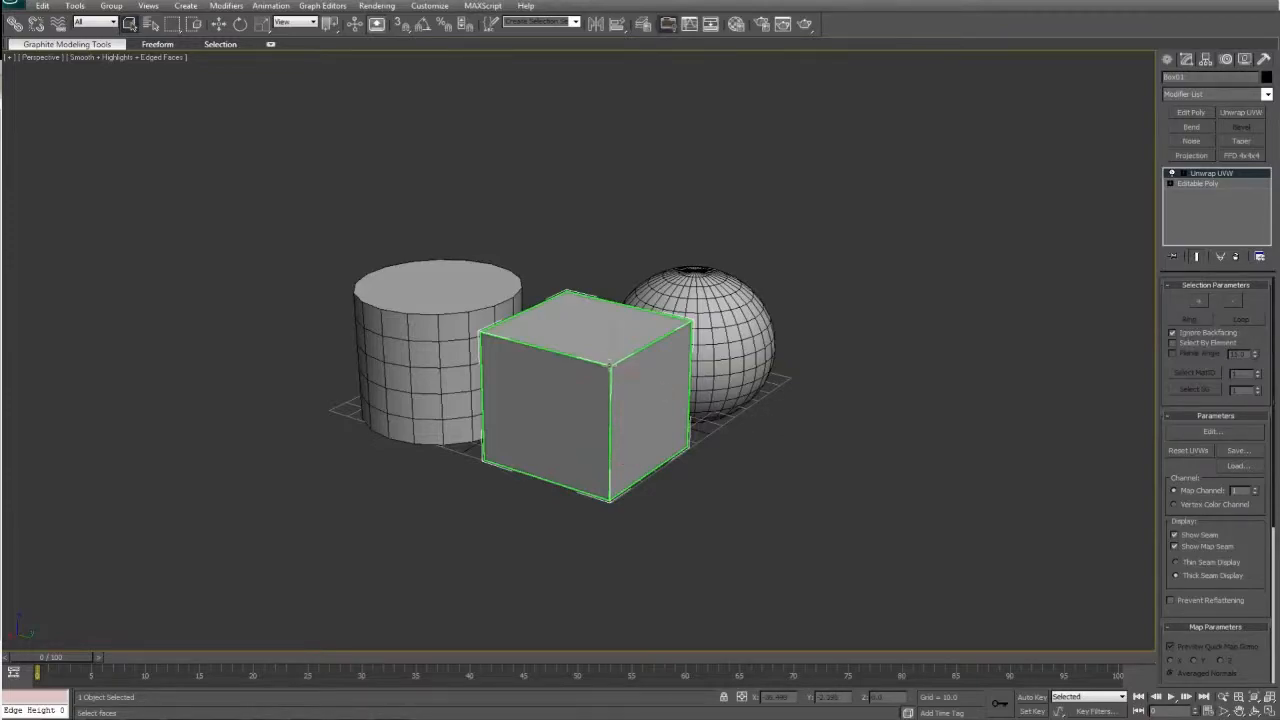
- Select the cube's right face in Face mode, then switch Unwrap UVW to another sub-object level so nothing stays selected
click(608, 430)
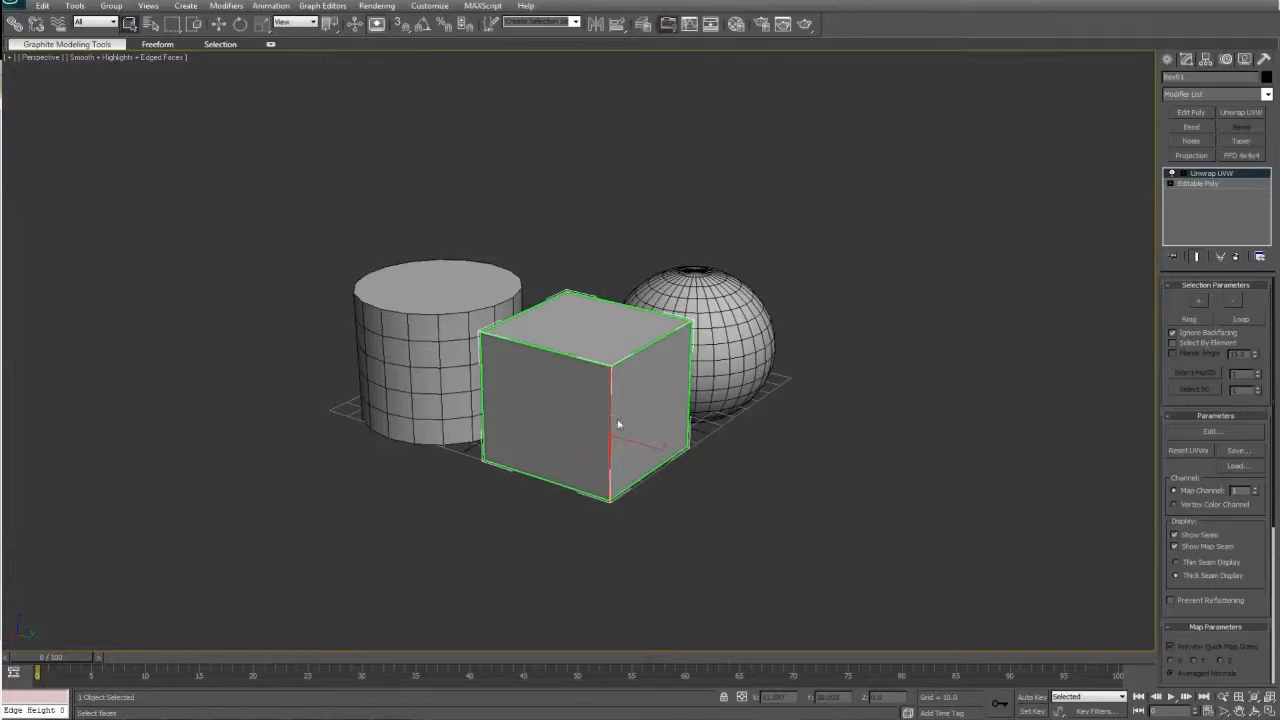
click(650, 410)
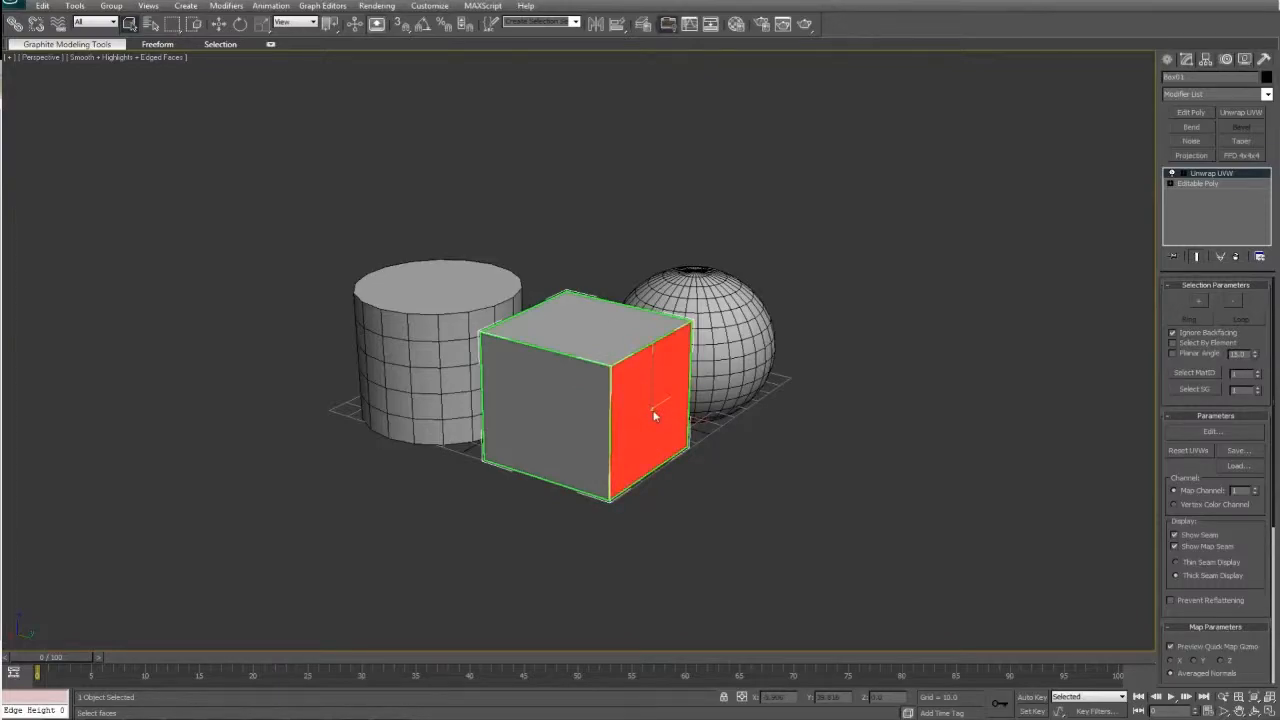
click(1172, 172)
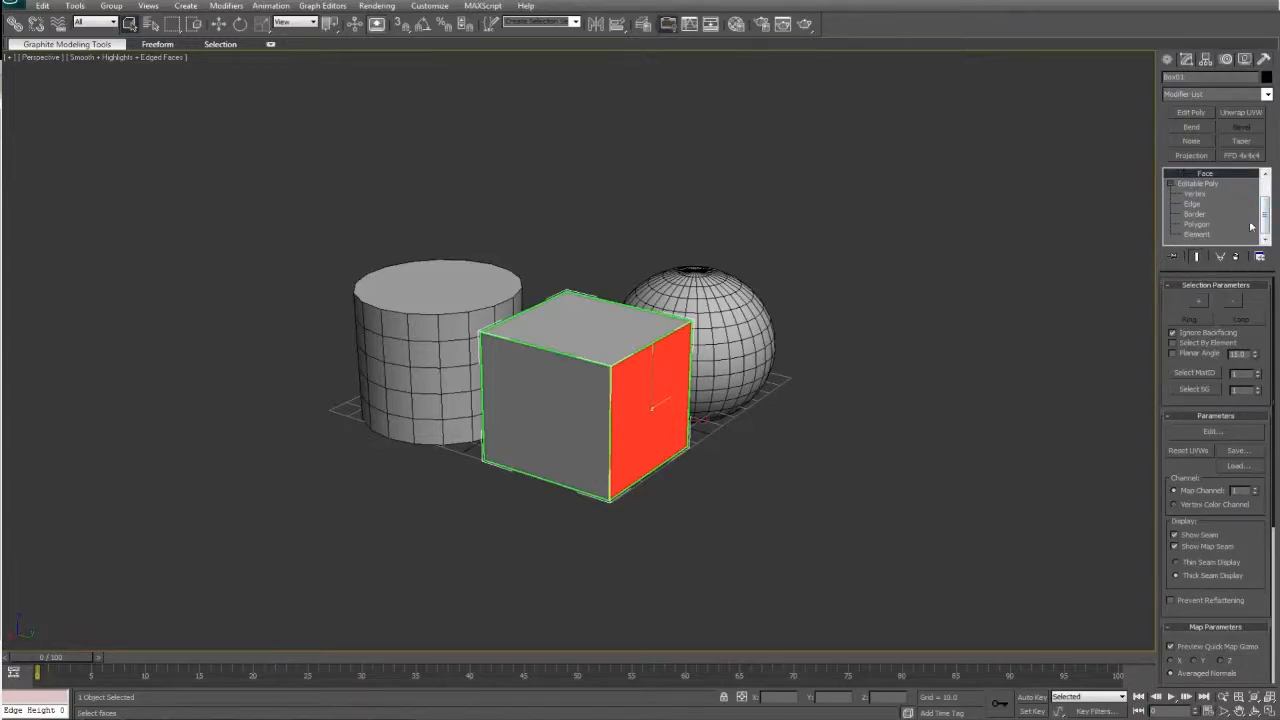
click(1212, 172)
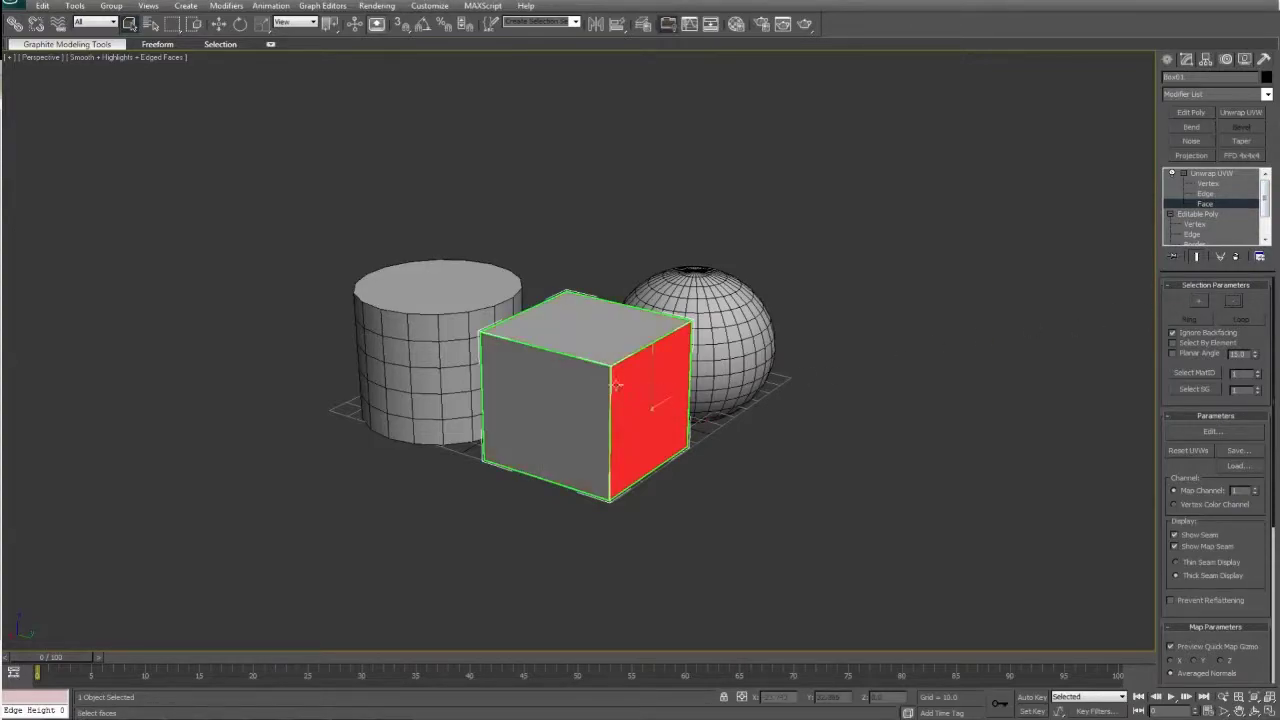
click(1204, 192)
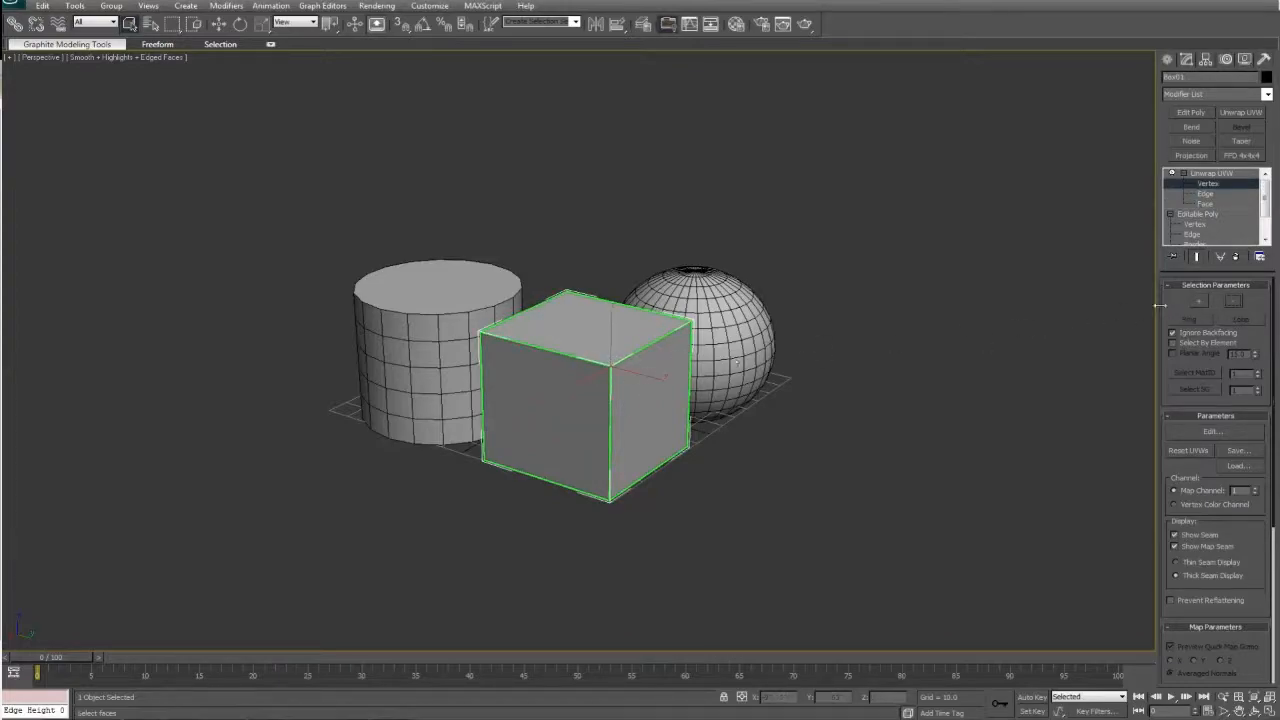
mouse_move(924, 344)
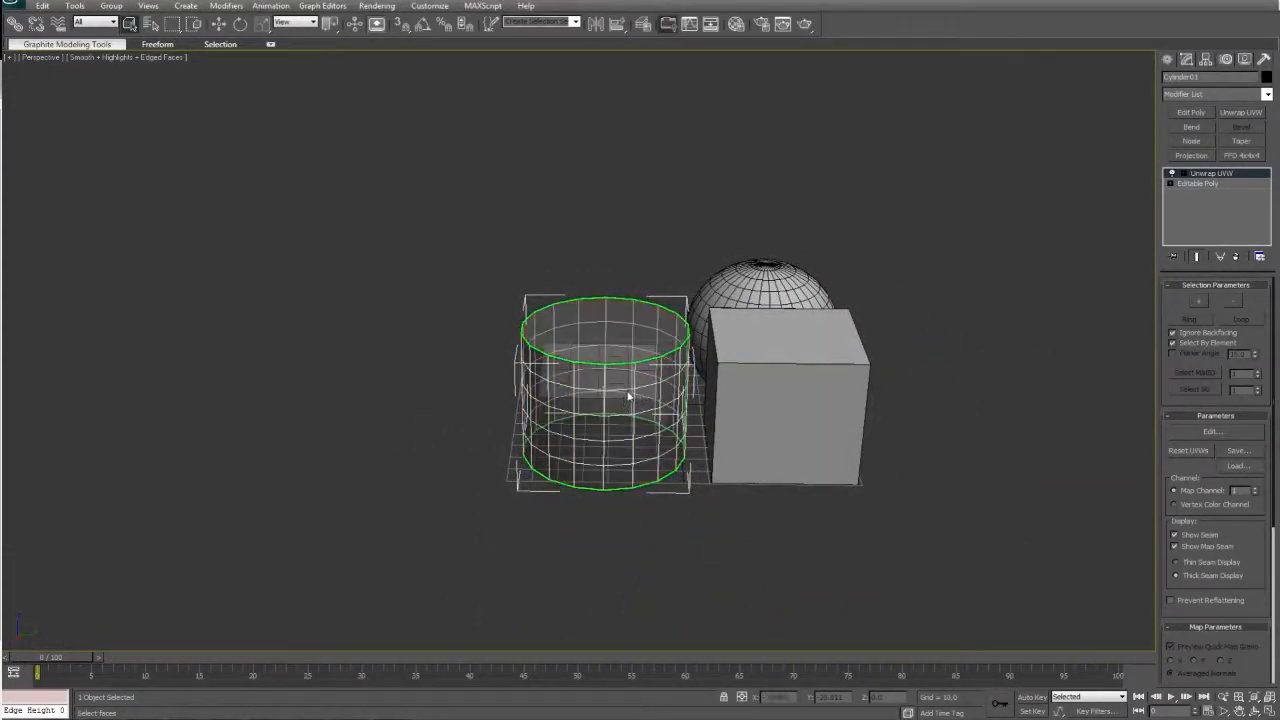
- Select all cylinder faces and briefly view their layout in the Edit UVWs window
click(628, 392)
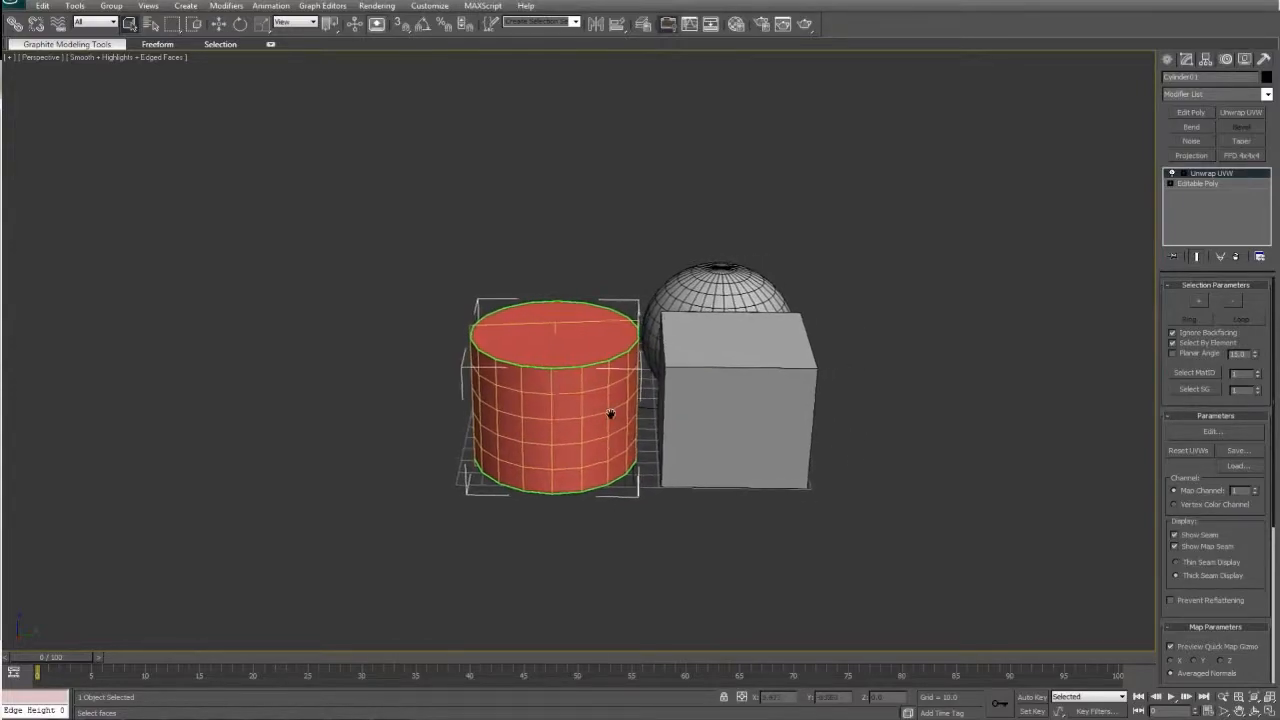
click(1212, 432)
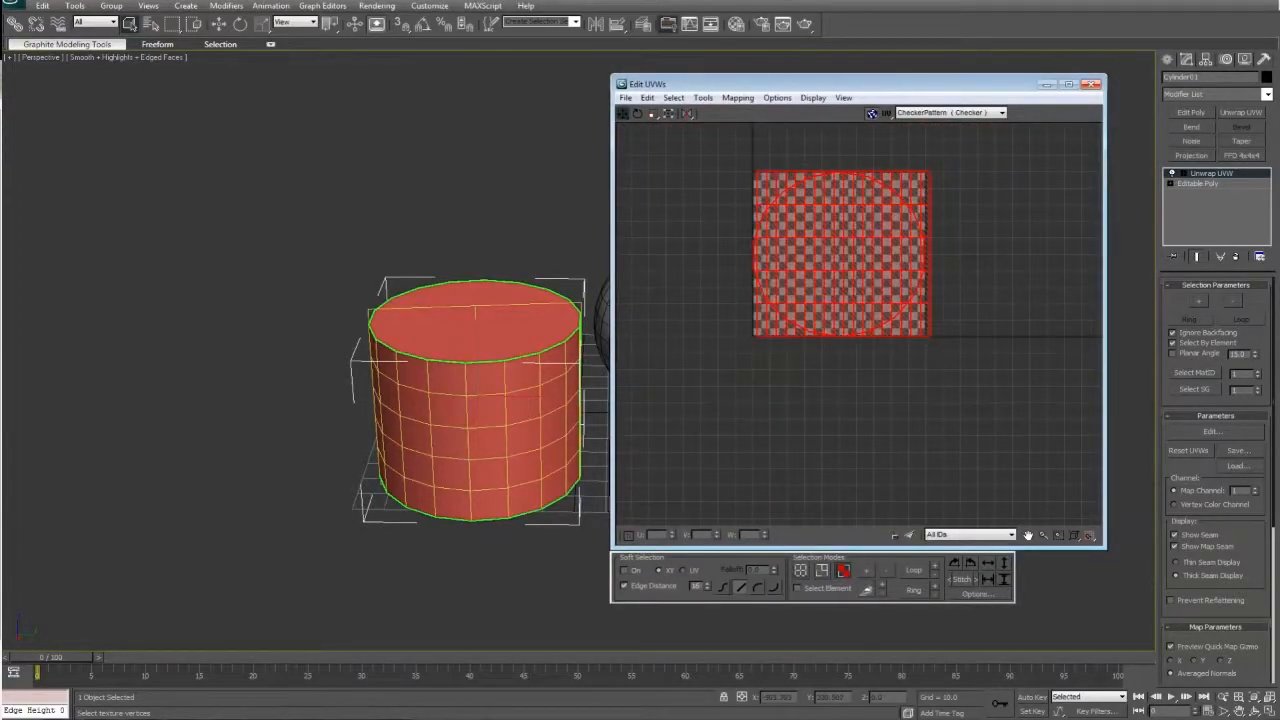
click(1096, 84)
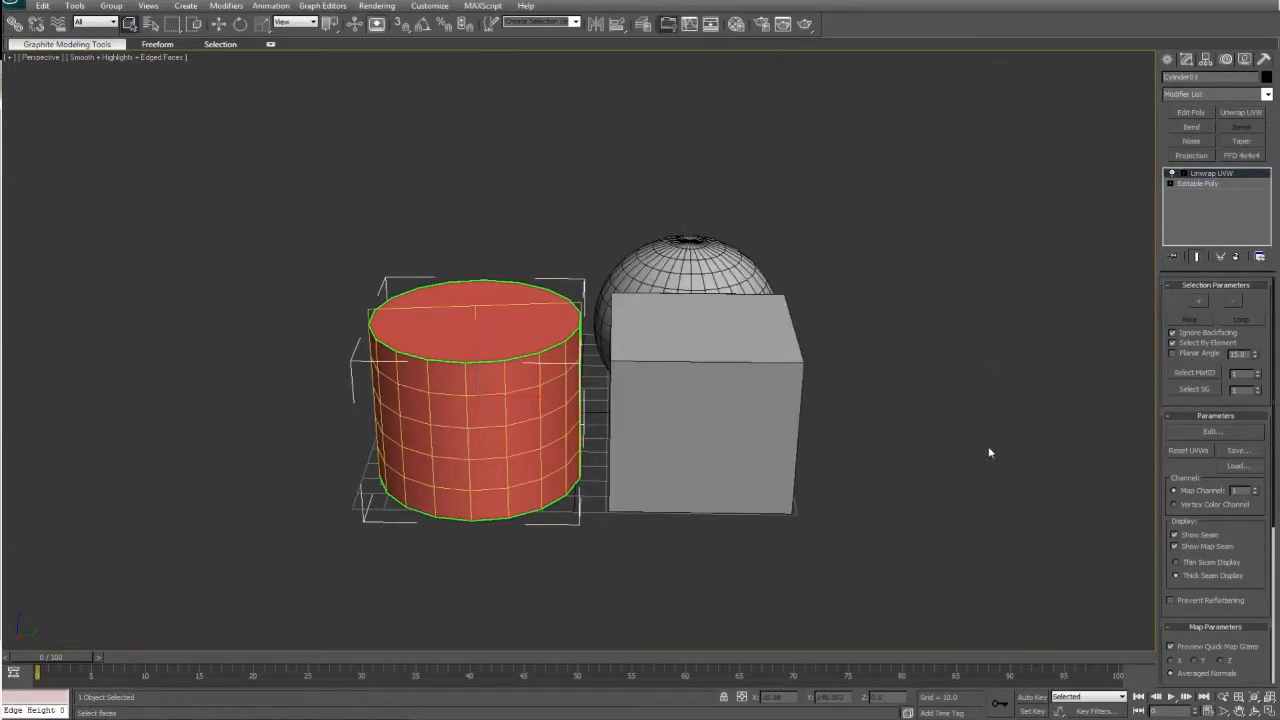
- Adjust the seam display checkboxes and deselect the cylinder's faces, leaving only seams shown
scroll(down, 3)
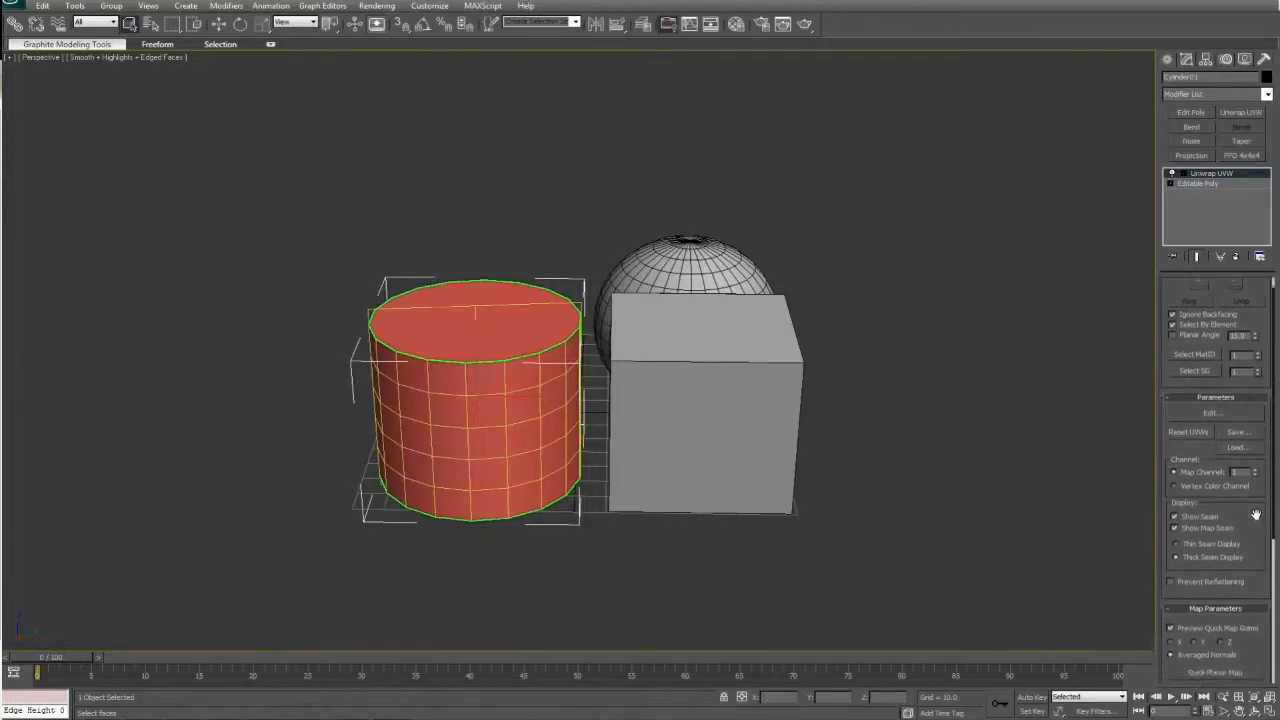
scroll(down, 3)
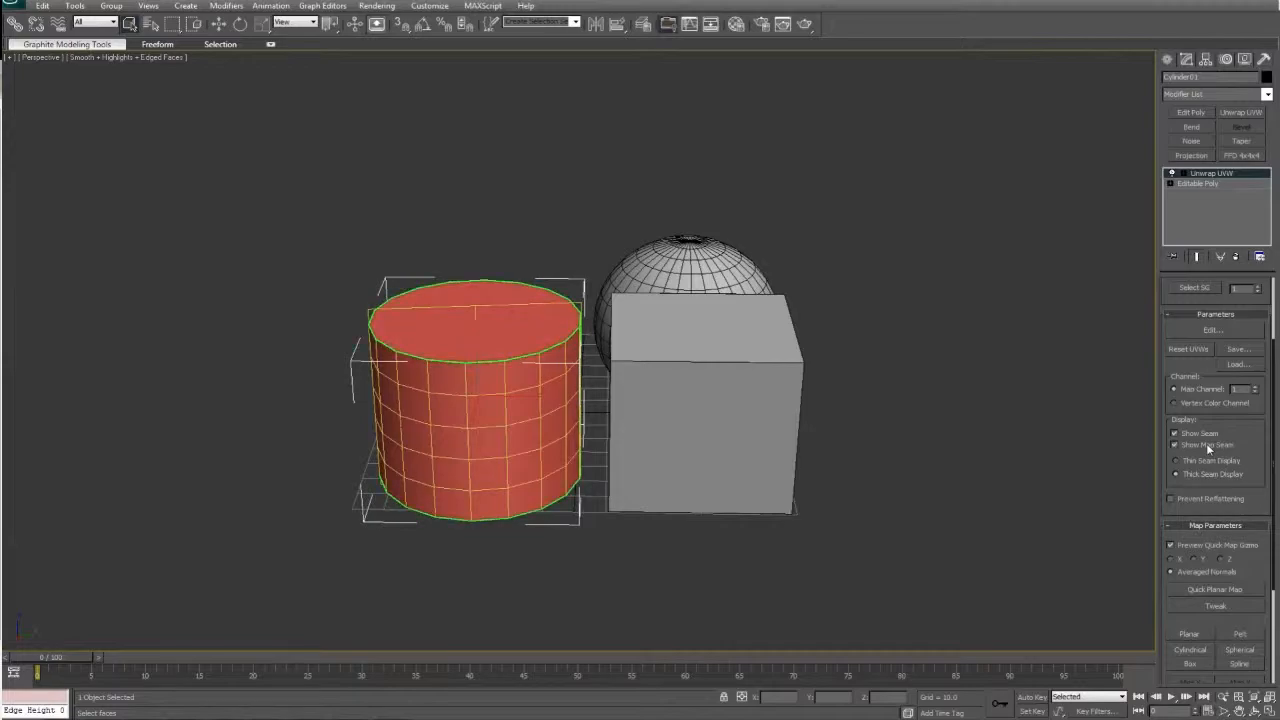
mouse_move(1036, 458)
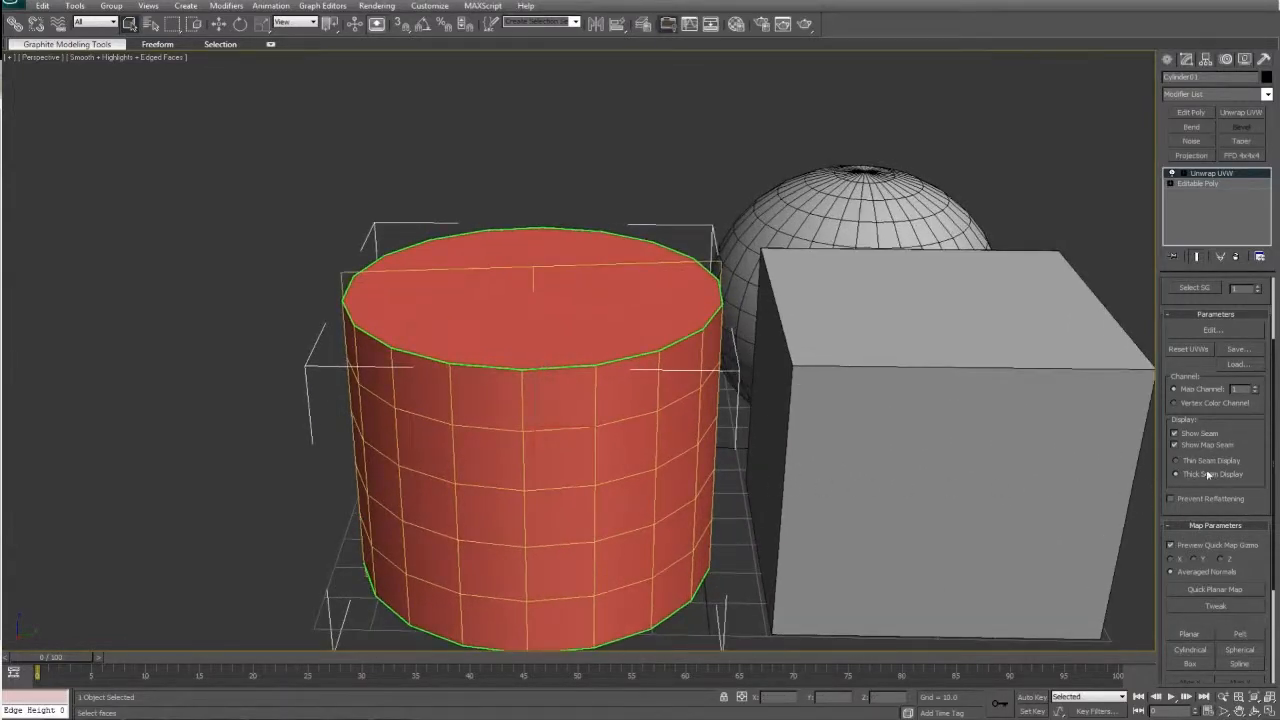
click(1176, 472)
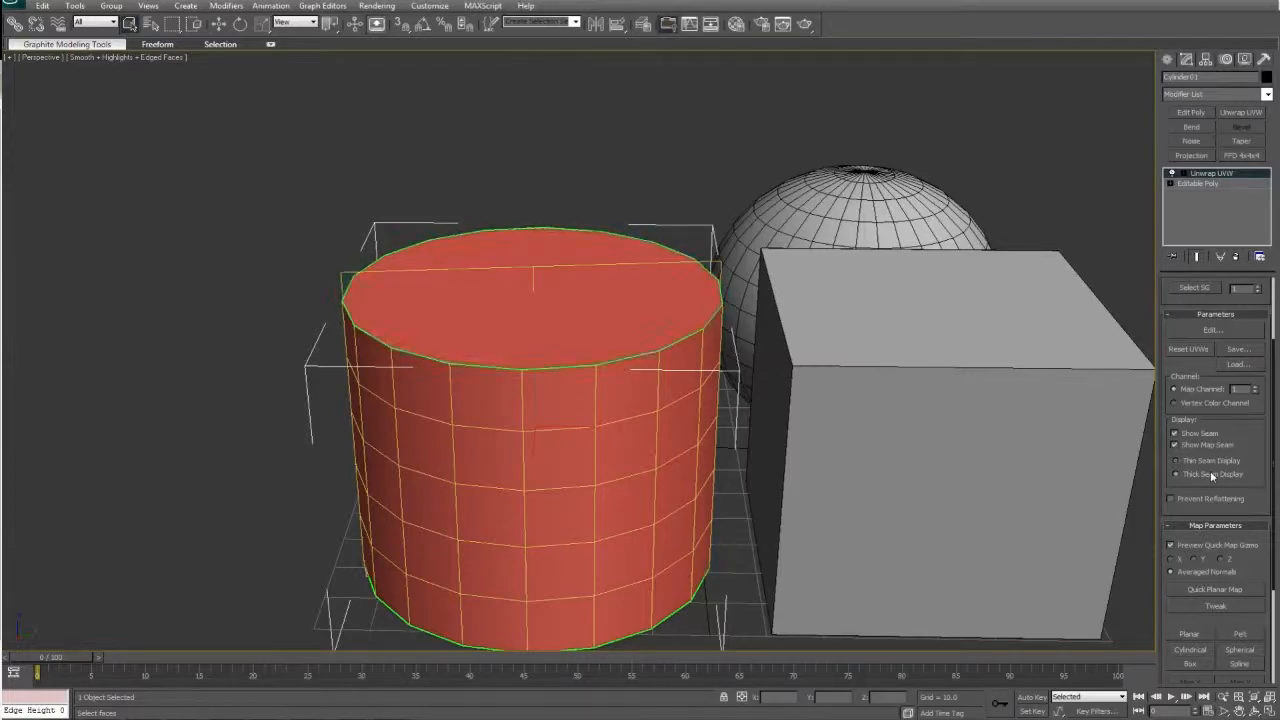
click(1176, 432)
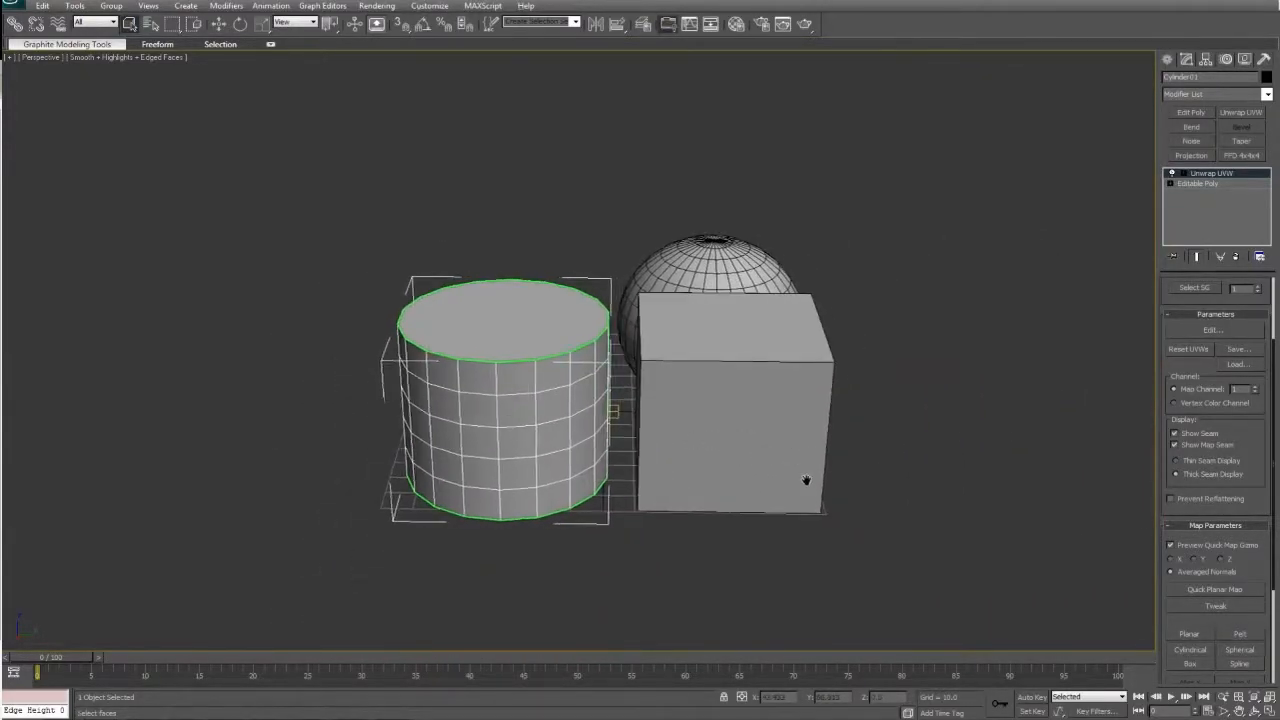
- Scroll to Map Parameters and orbit the view before reopening the Edit UVWs window for the cylinder
scroll(down, 3)
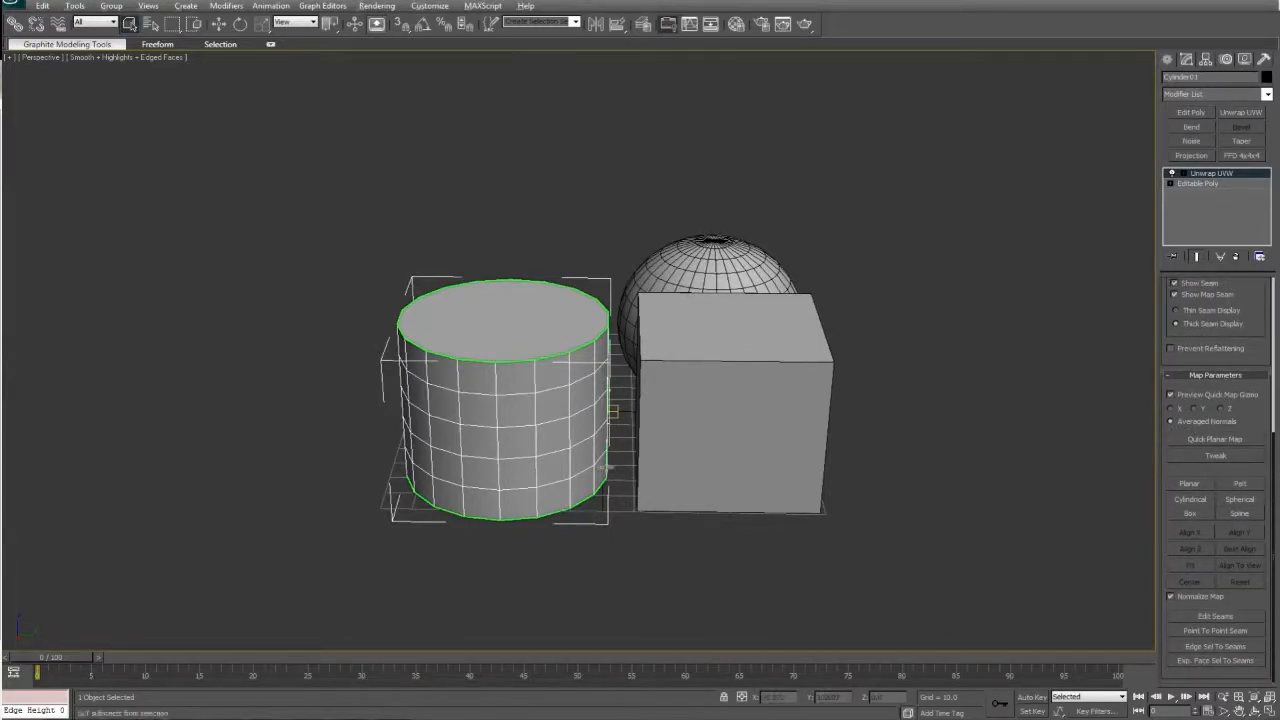
drag(600, 400, 500, 450)
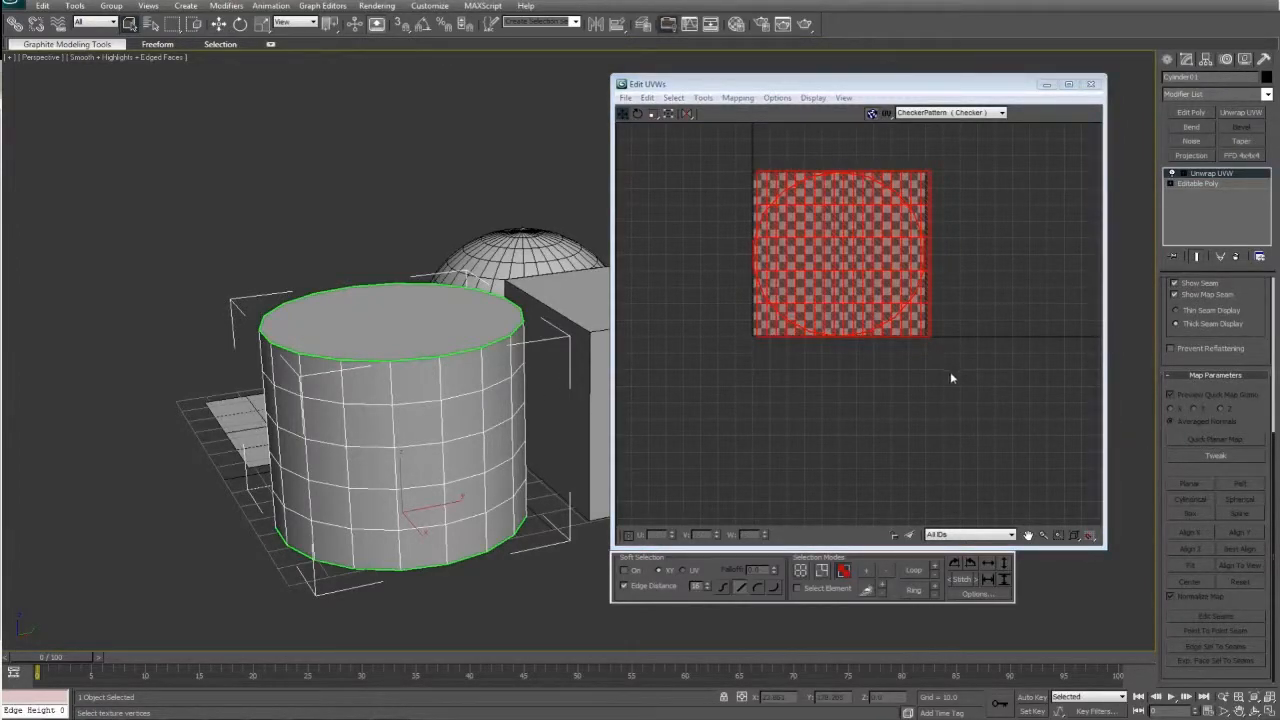
- Try planar, cylindrical and box projections on the cylinder faces, then fit the cylindrical UVs into the checker square
click(1188, 482)
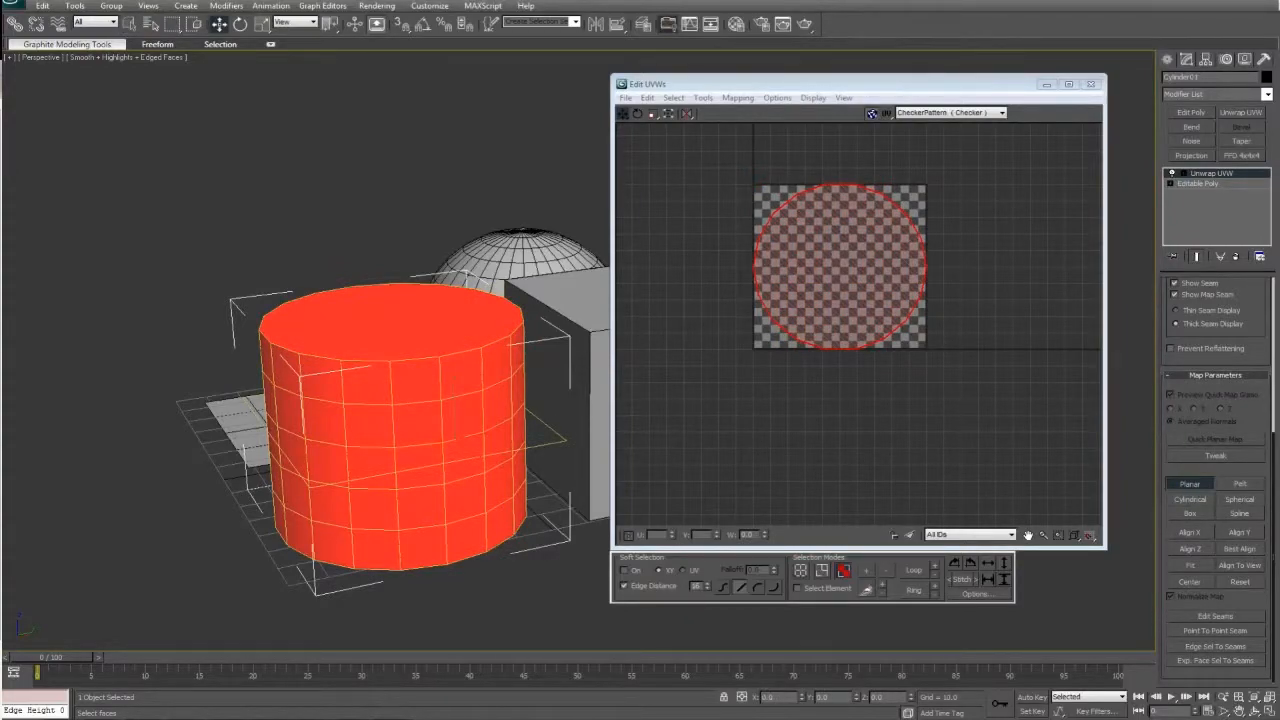
click(1190, 500)
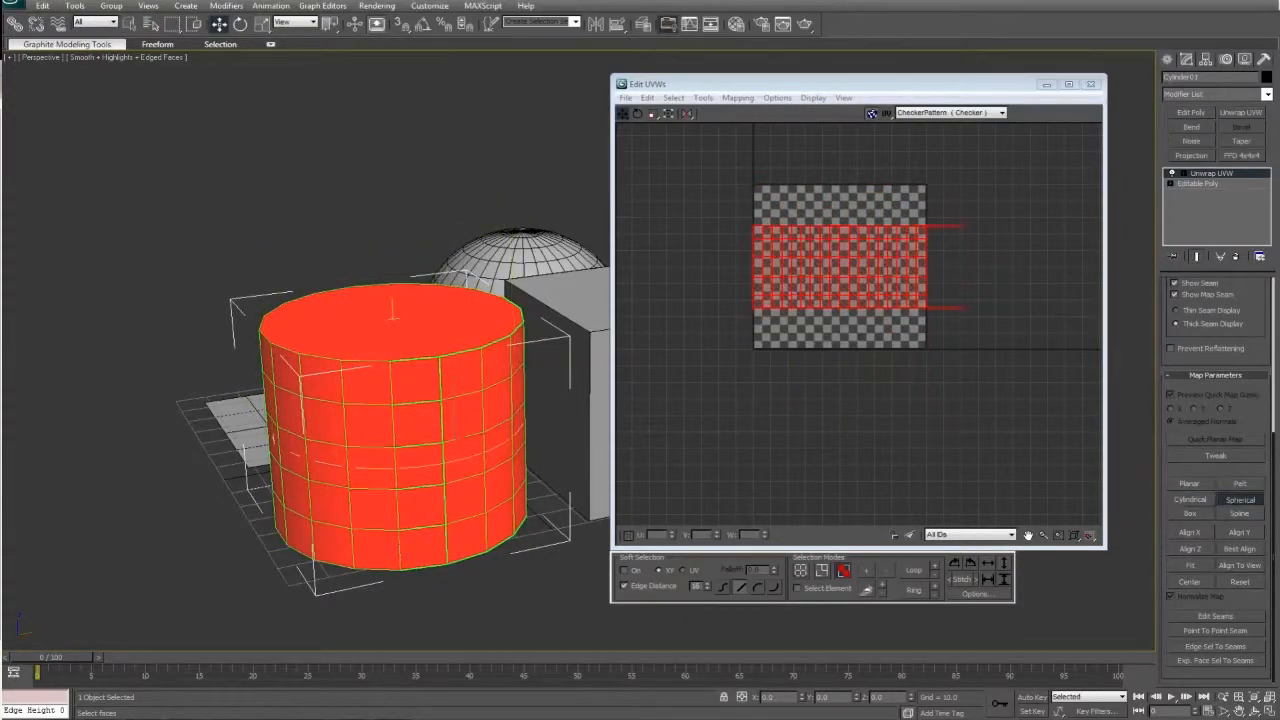
click(1190, 512)
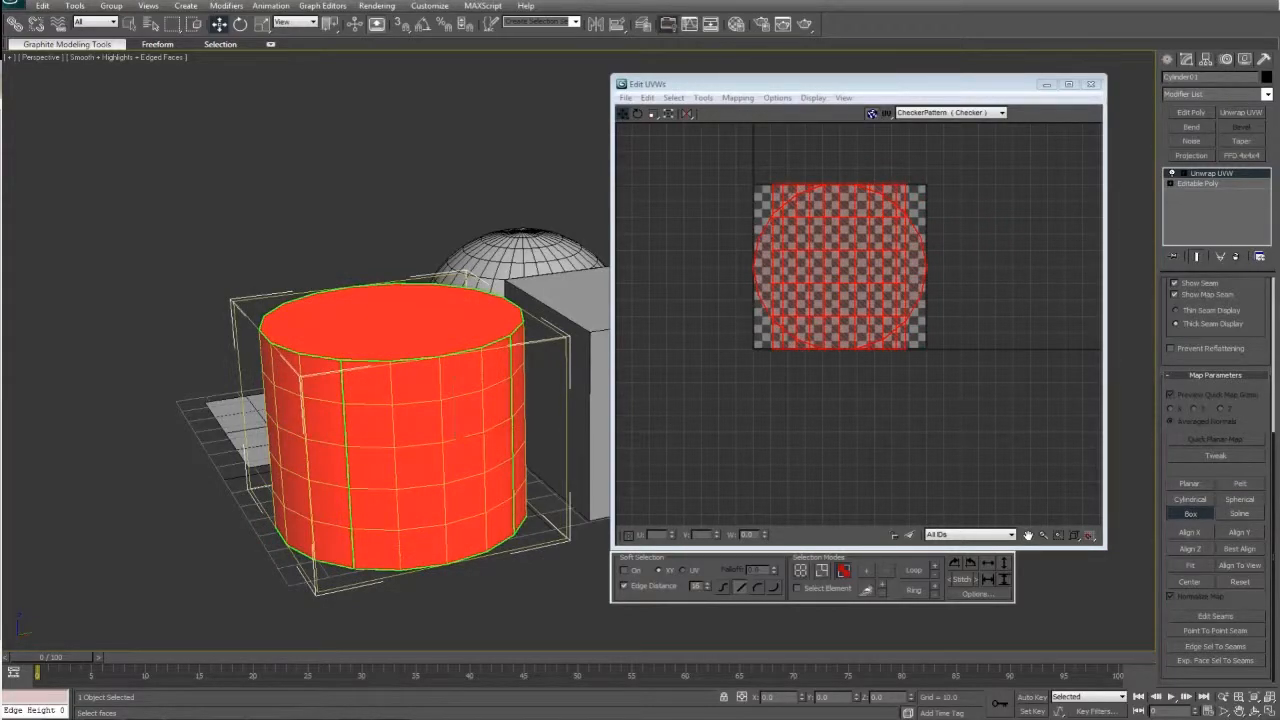
click(1190, 500)
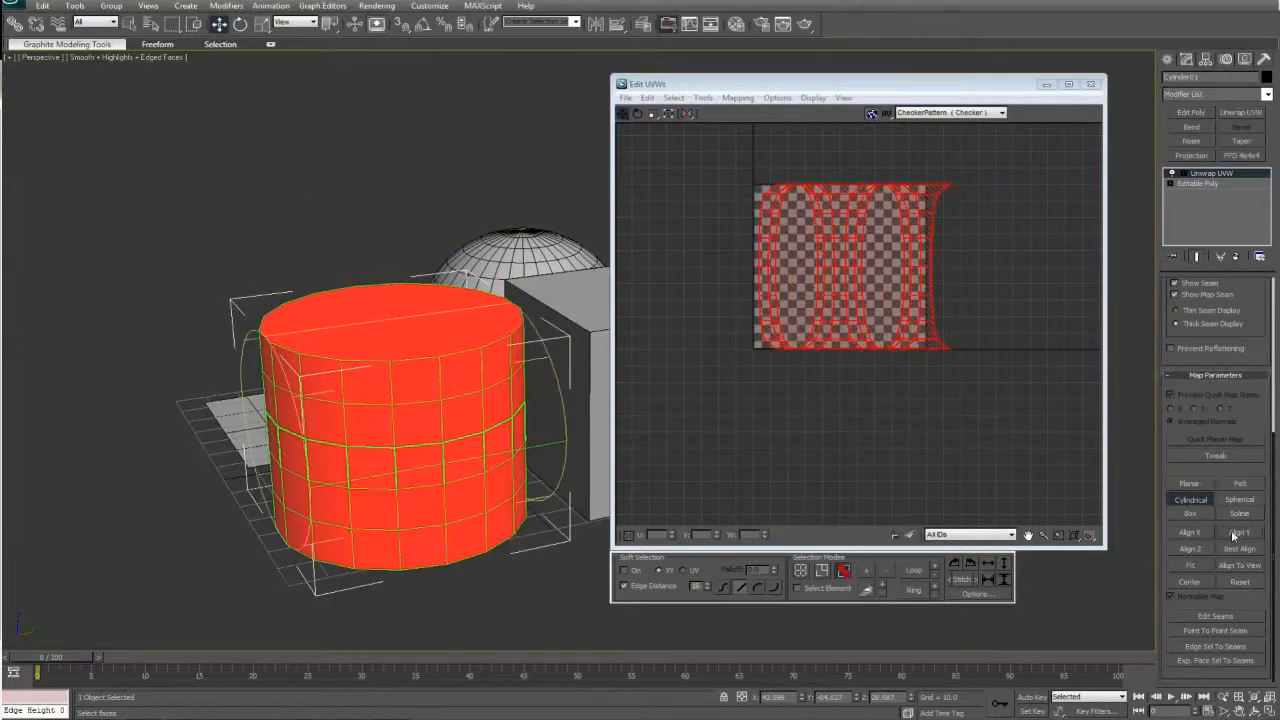
click(1190, 500)
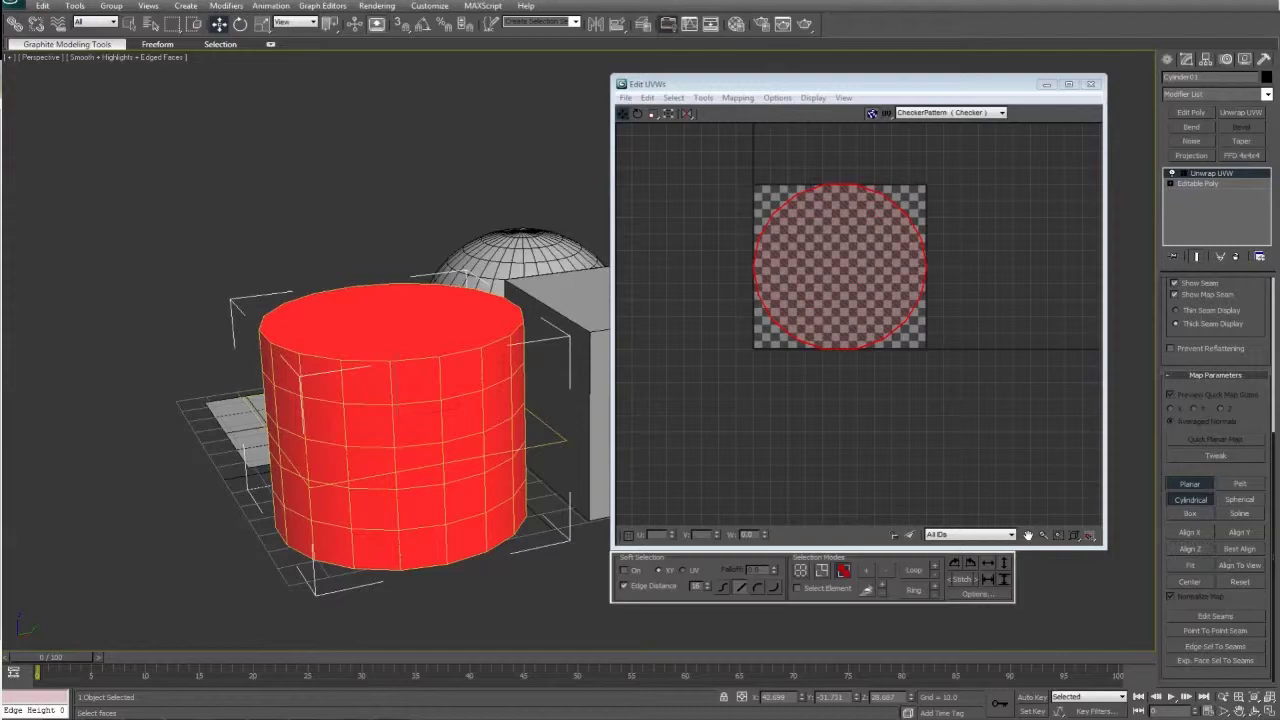
click(1190, 484)
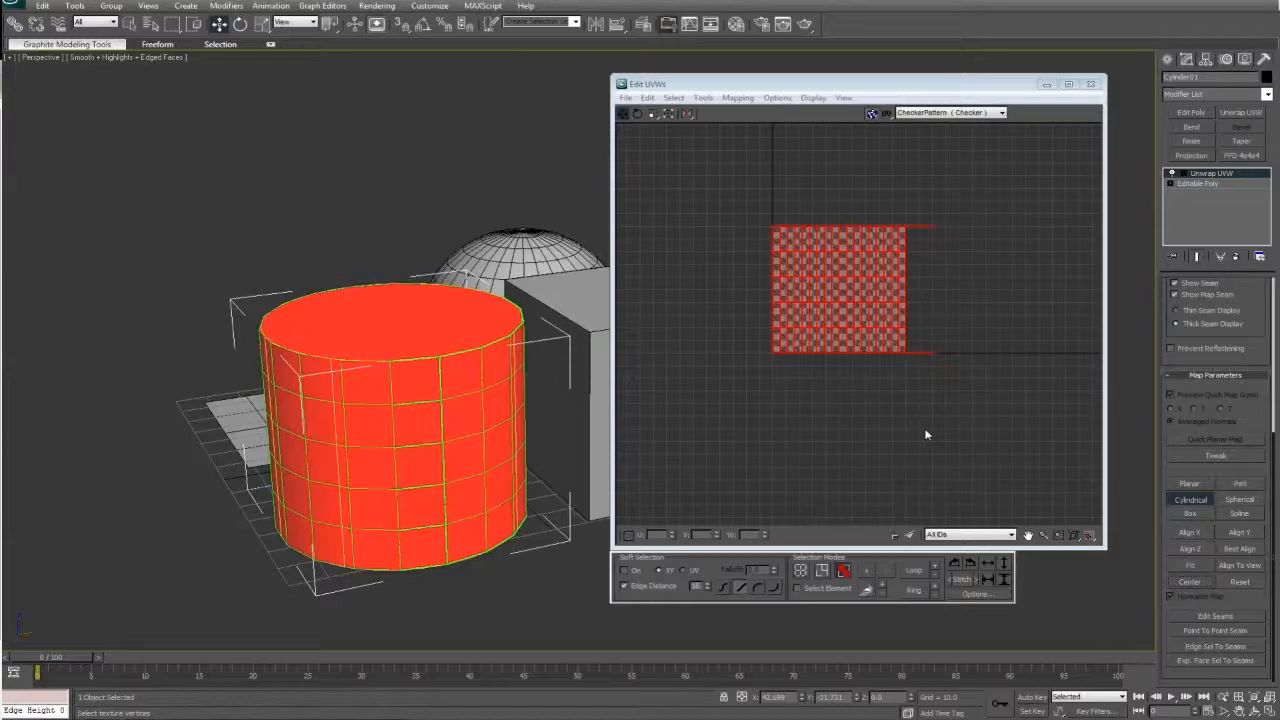
mouse_move(958, 444)
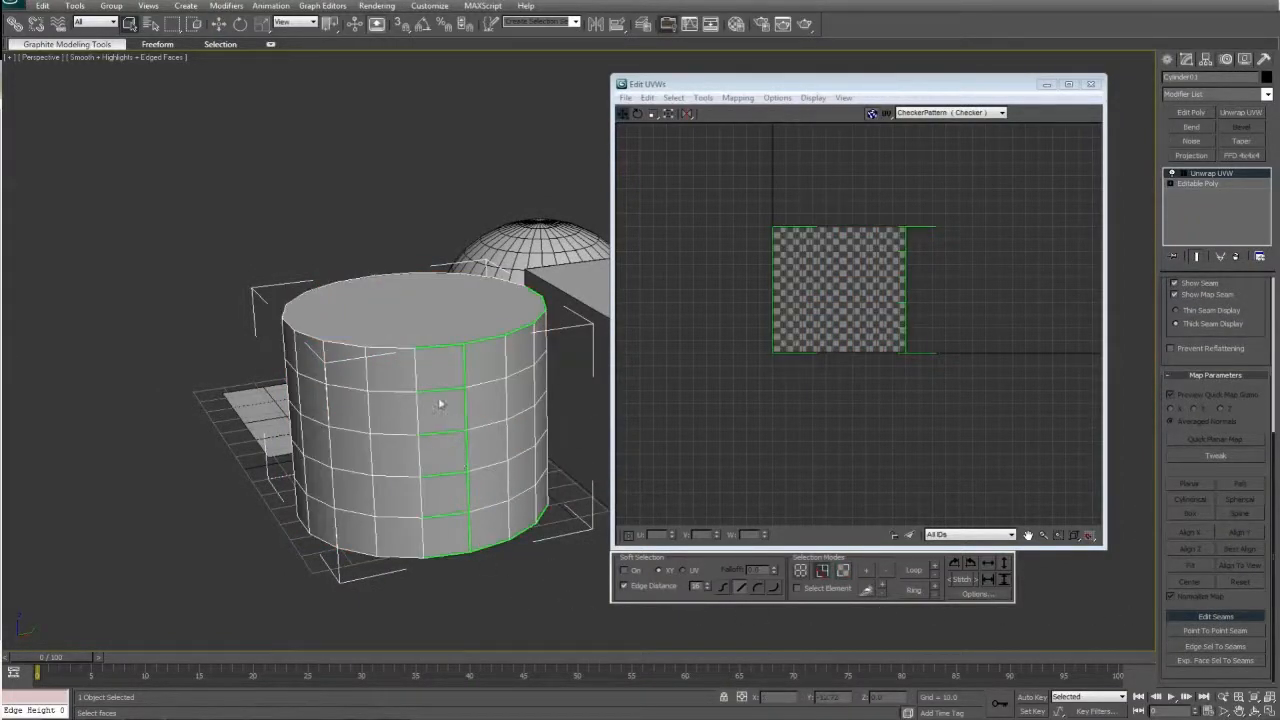
- Select the cylinder's vertical and cap border edges and convert them to seams with Edge Sel To Seams
drag(440, 400, 370, 390)
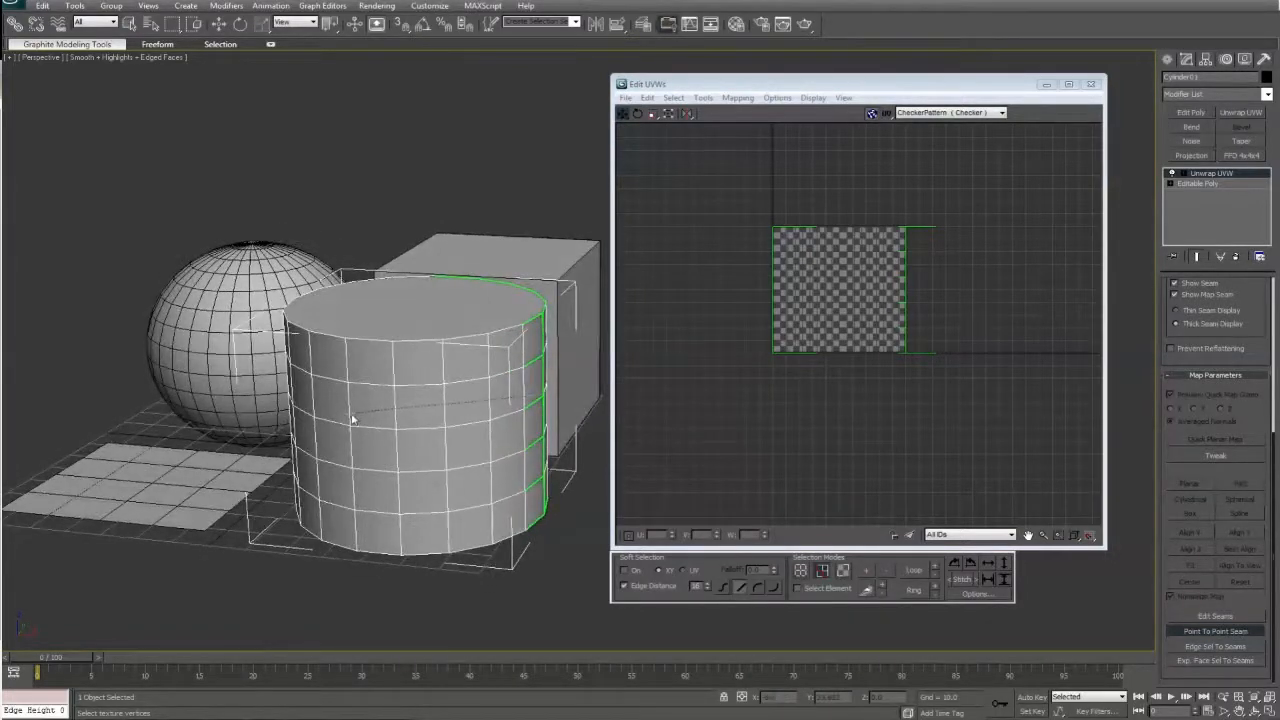
click(340, 420)
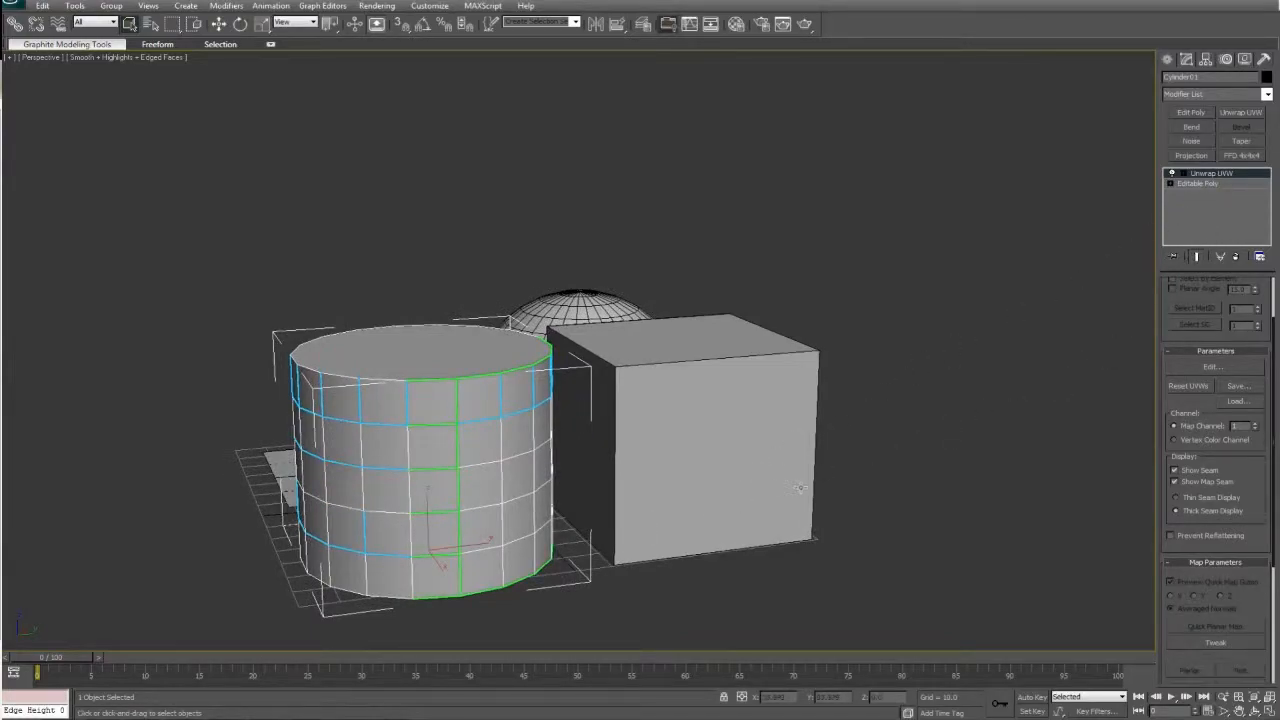
click(1212, 366)
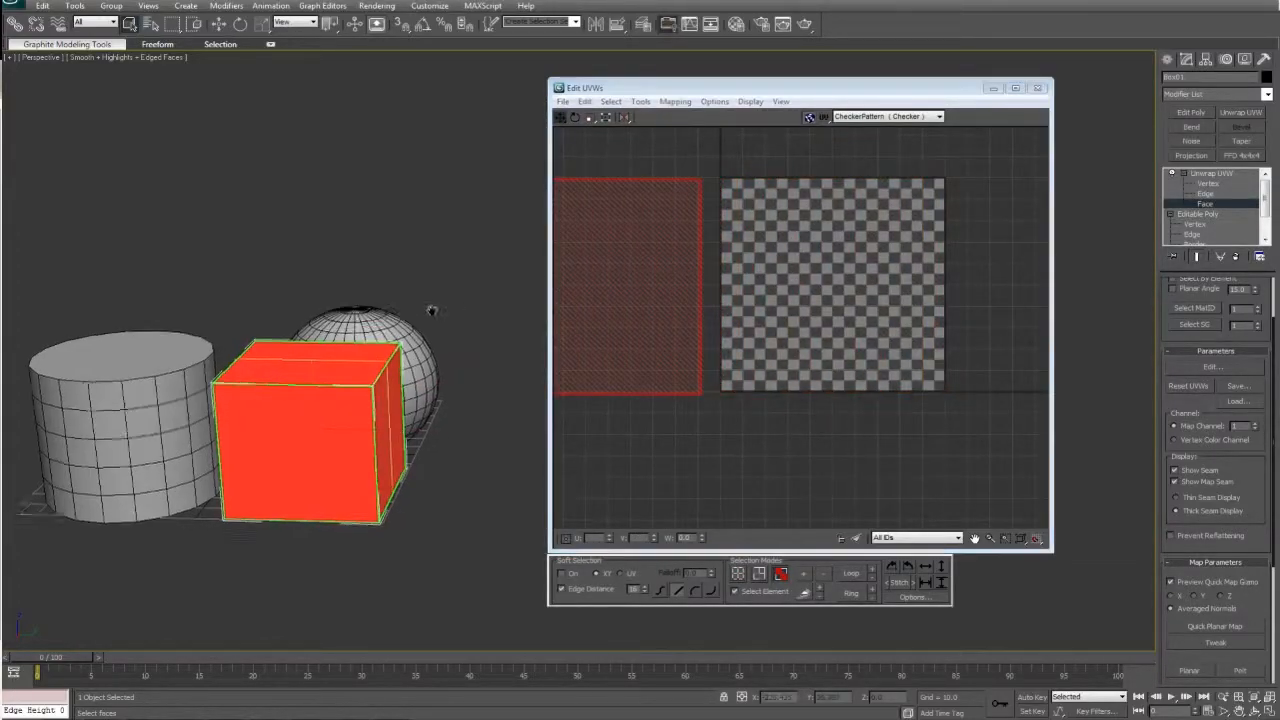
- Select the cube's faces for per-face planar mapping and expand the Edit UVWs Options rollout
click(1208, 184)
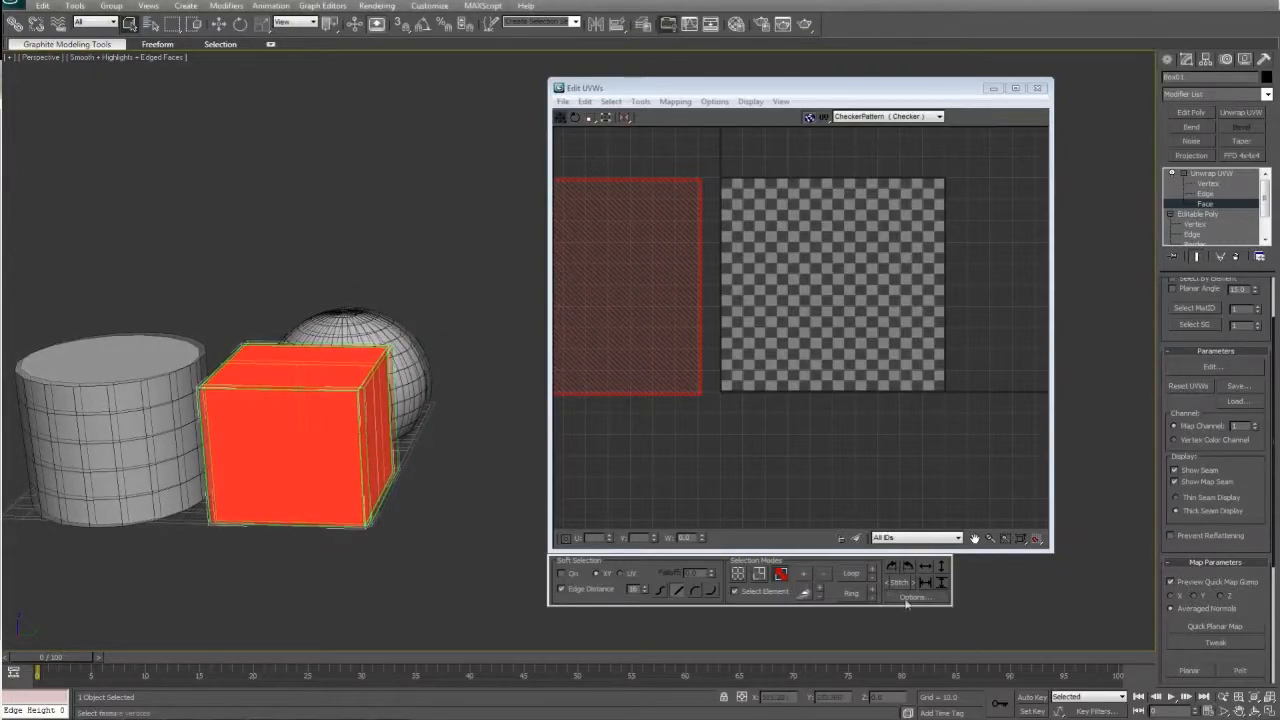
click(912, 596)
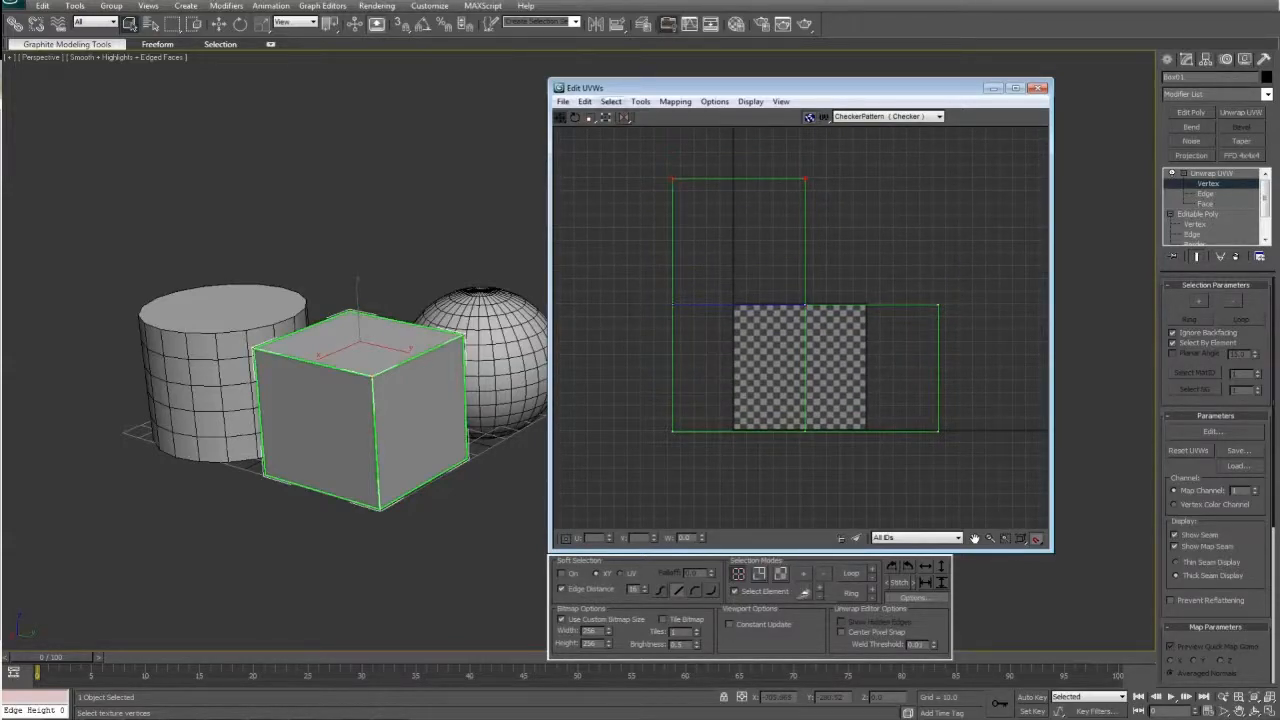
- Switch sub-object modes in Edit UVWs and select the cube's side patches right of the checker square
click(610, 100)
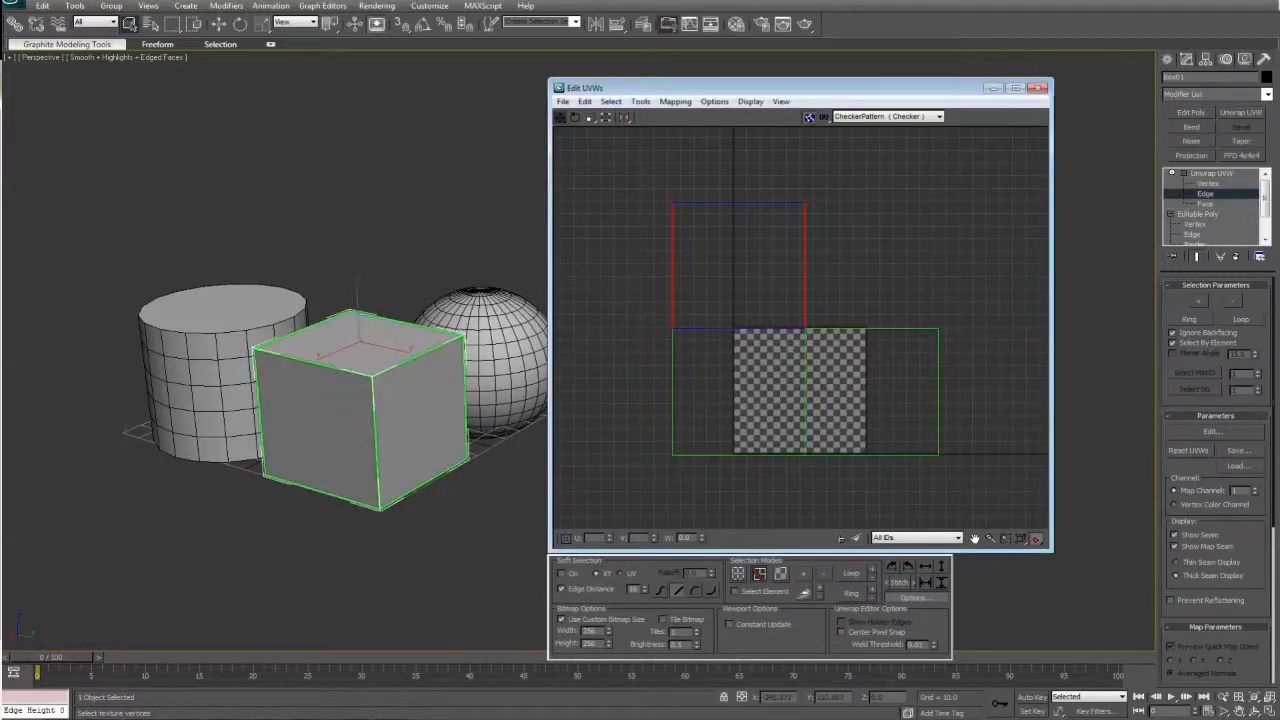
click(610, 100)
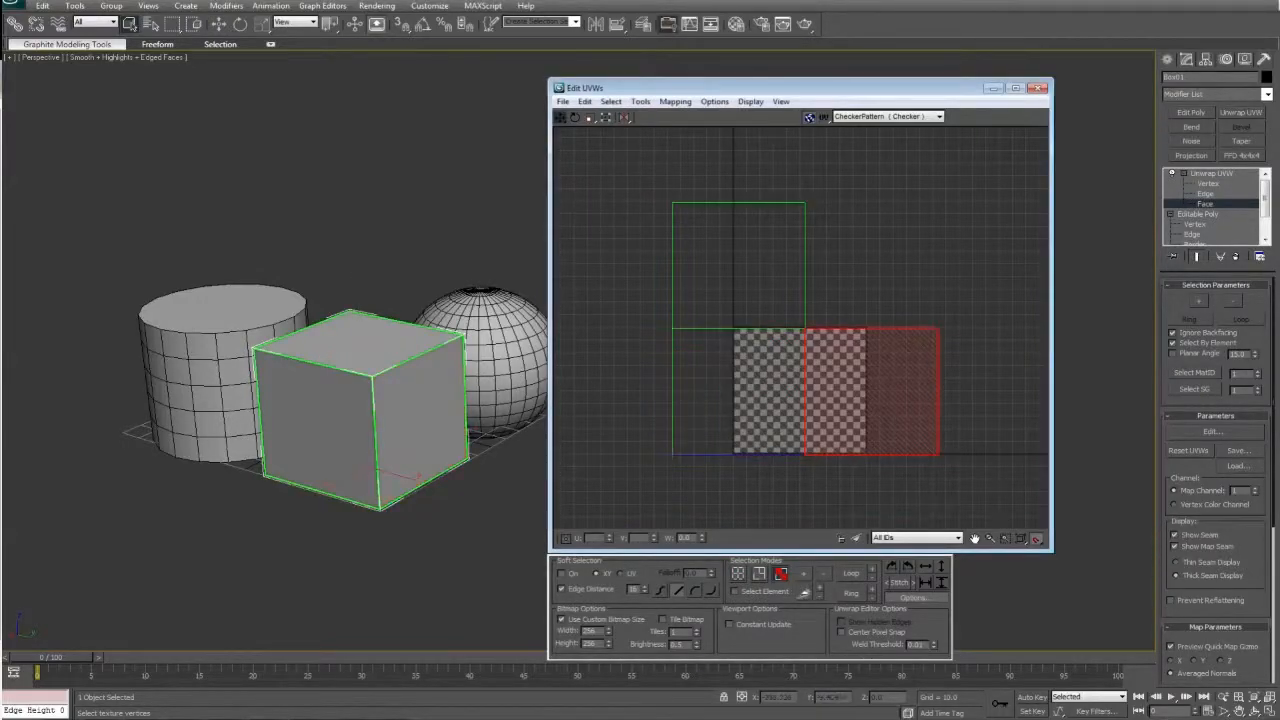
click(612, 100)
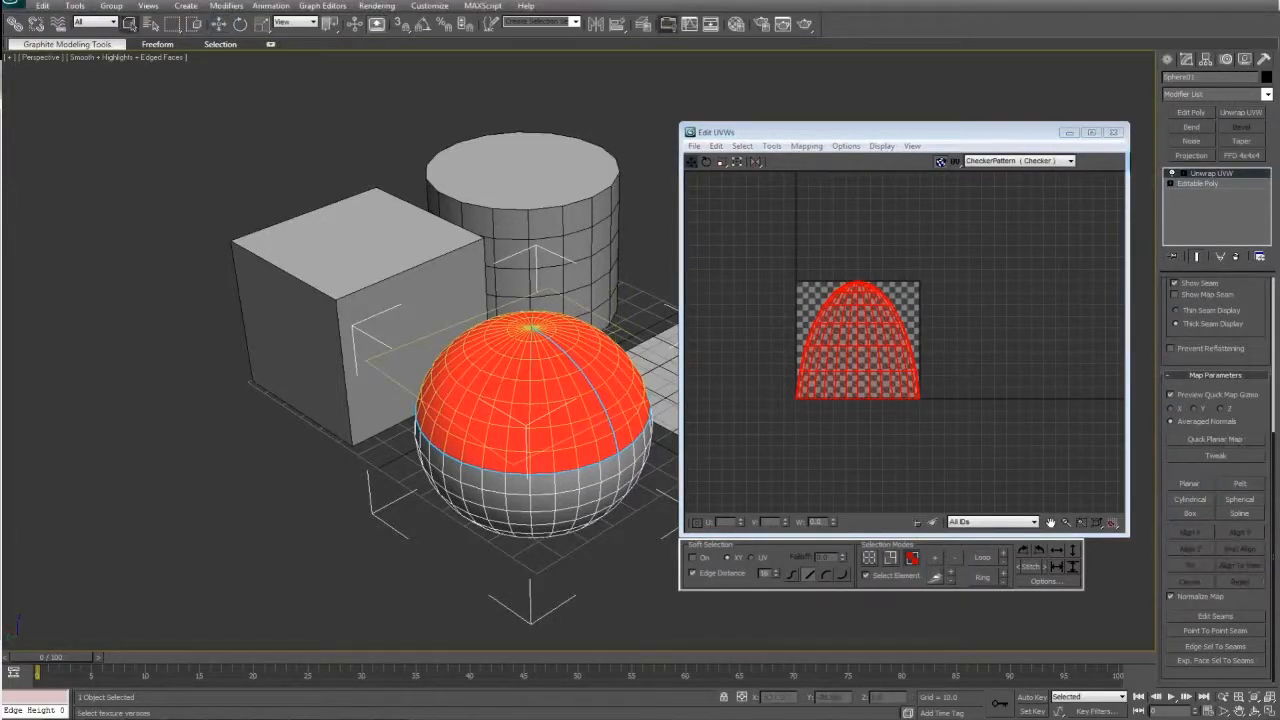
- Pelt-map the sphere's faces, run Relax with an enlarged stretcher, and commit the relaxed circular layout
click(1216, 482)
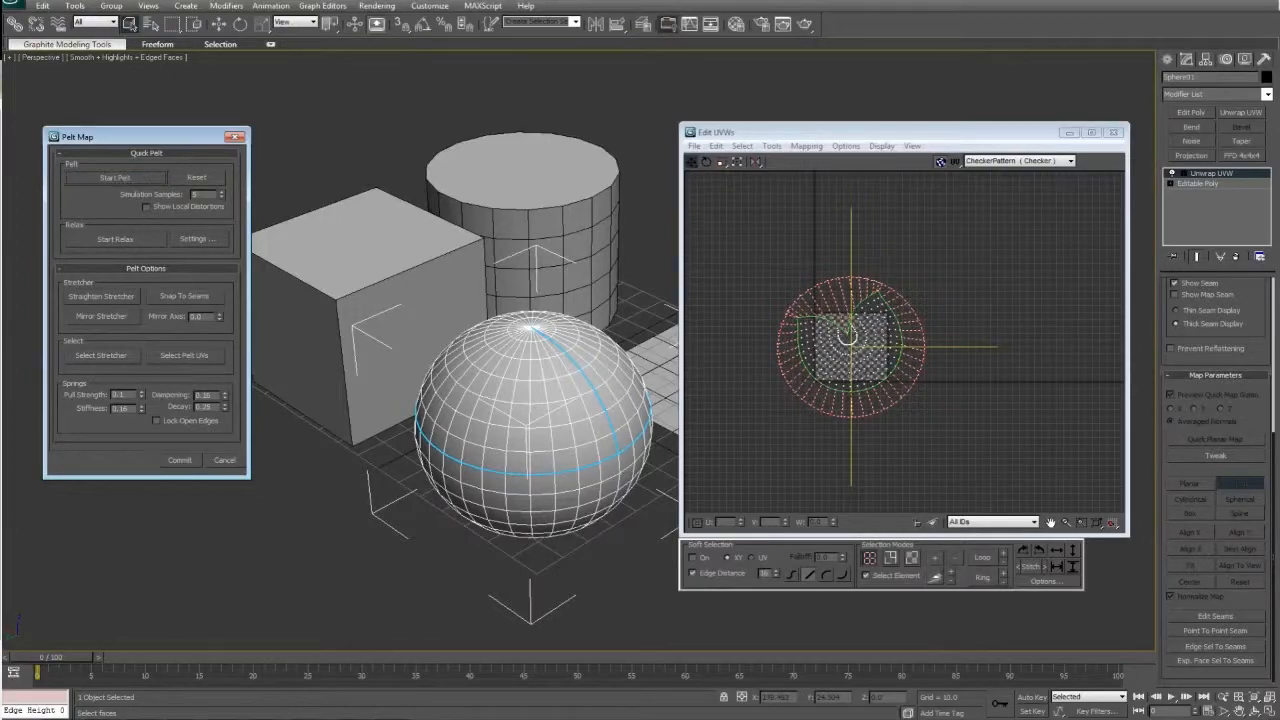
click(196, 238)
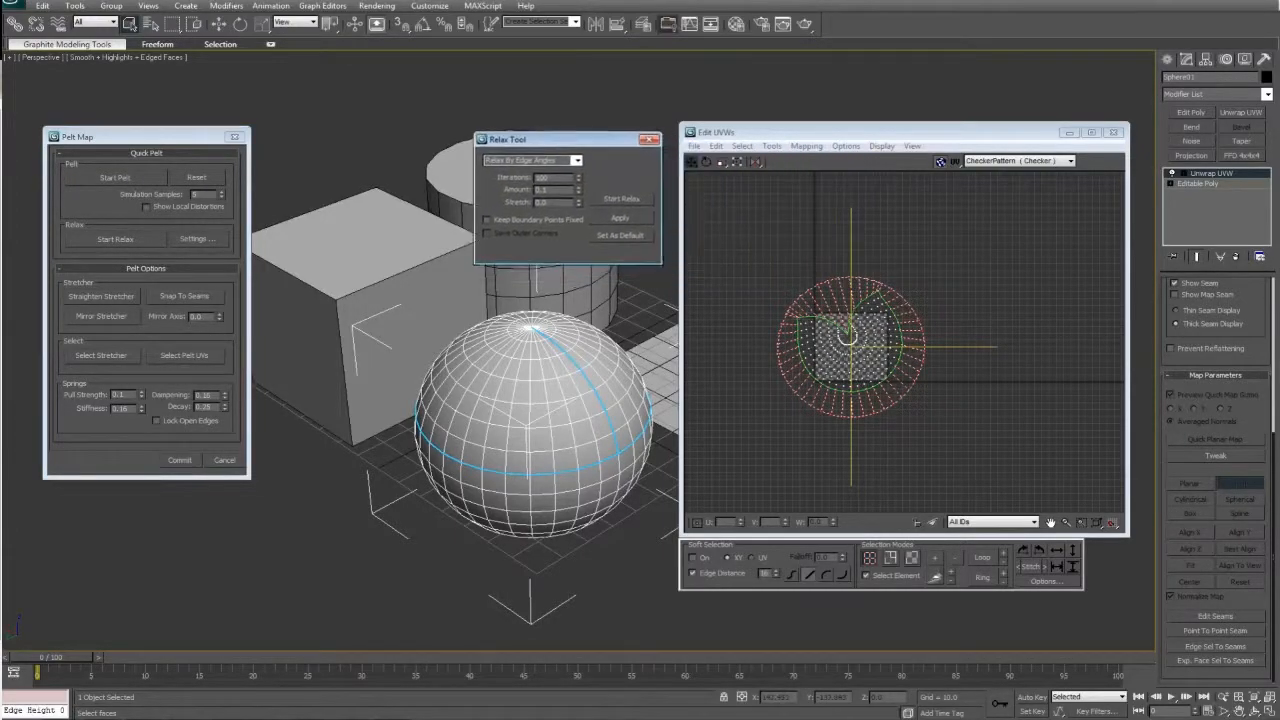
click(620, 198)
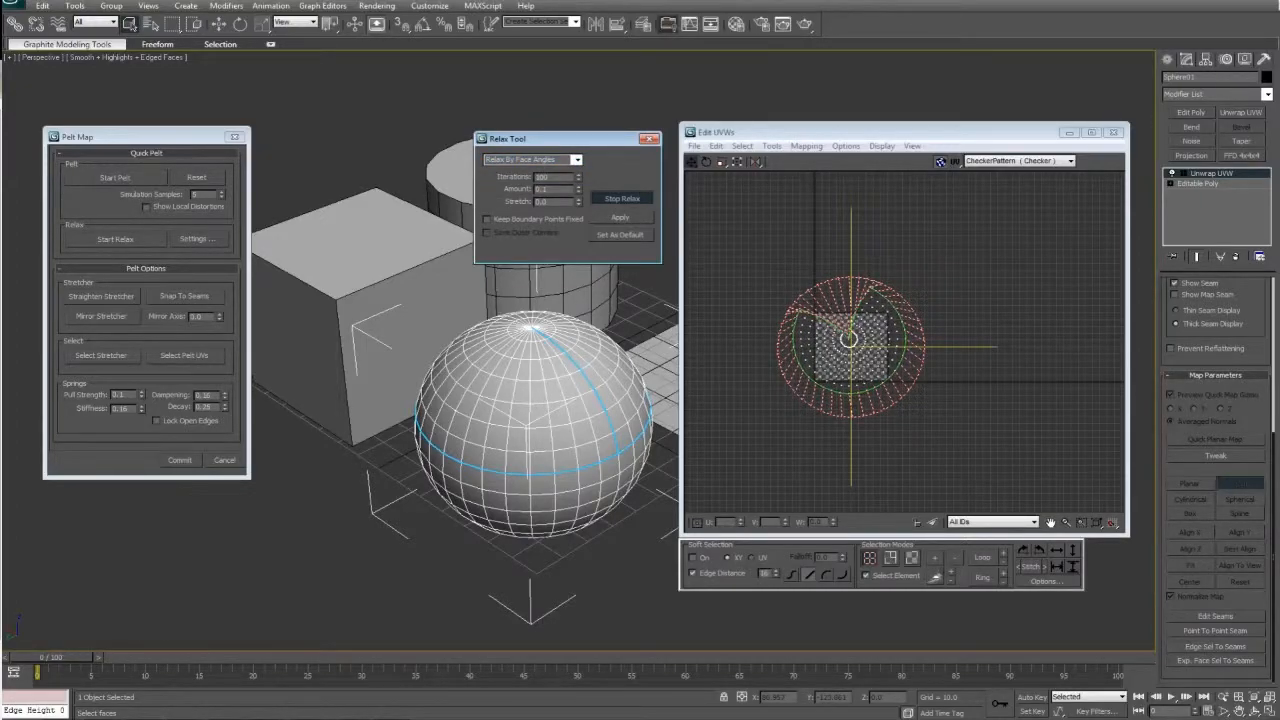
drag(568, 138, 480, 192)
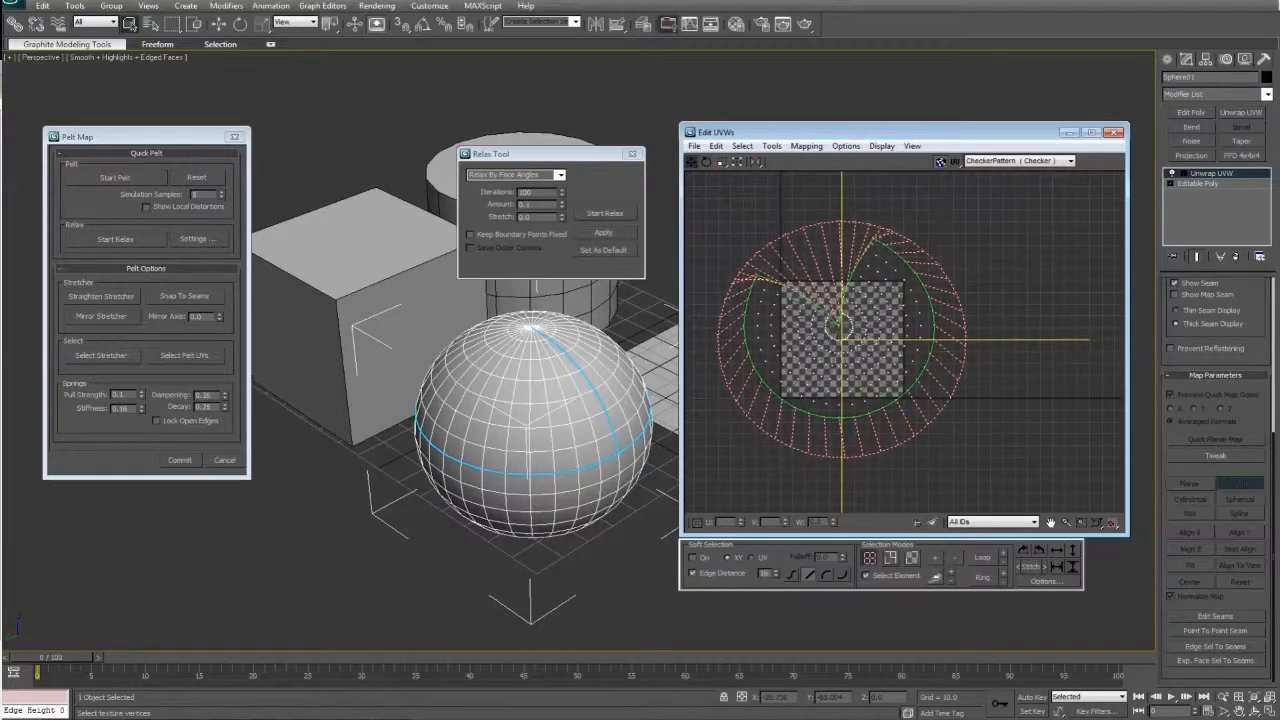
triple_click(524, 204)
text(1)
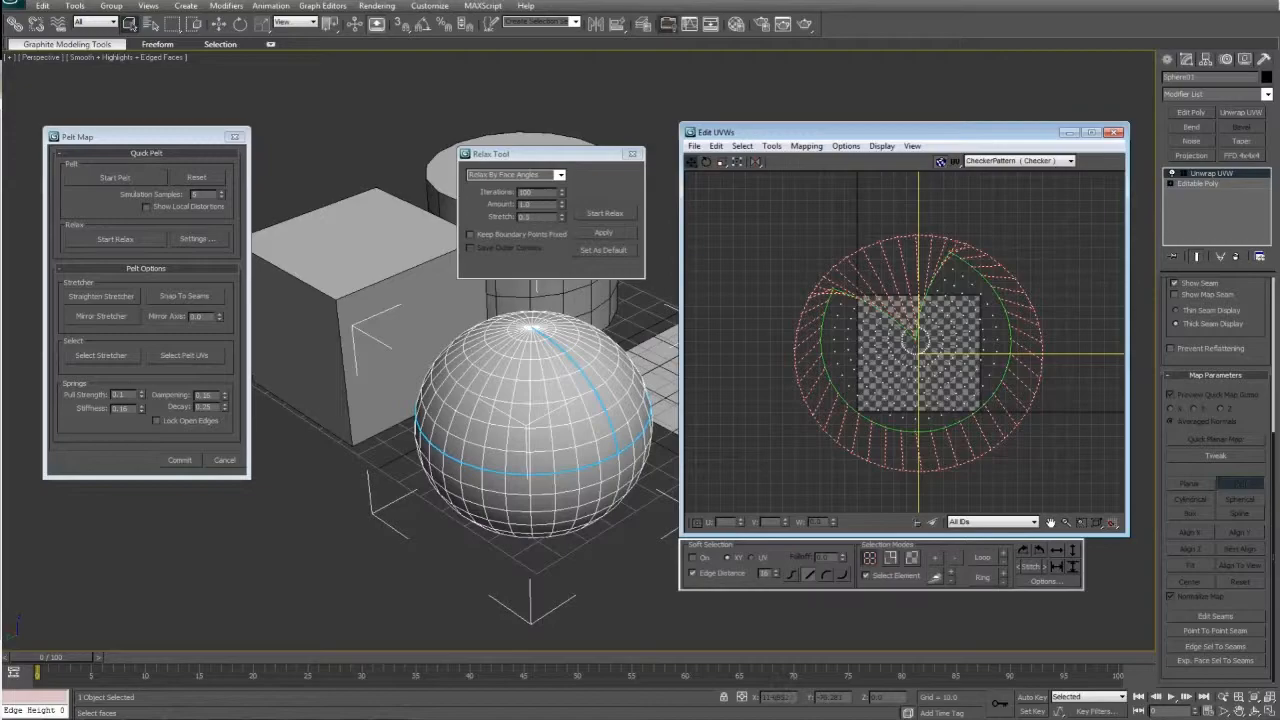
click(604, 212)
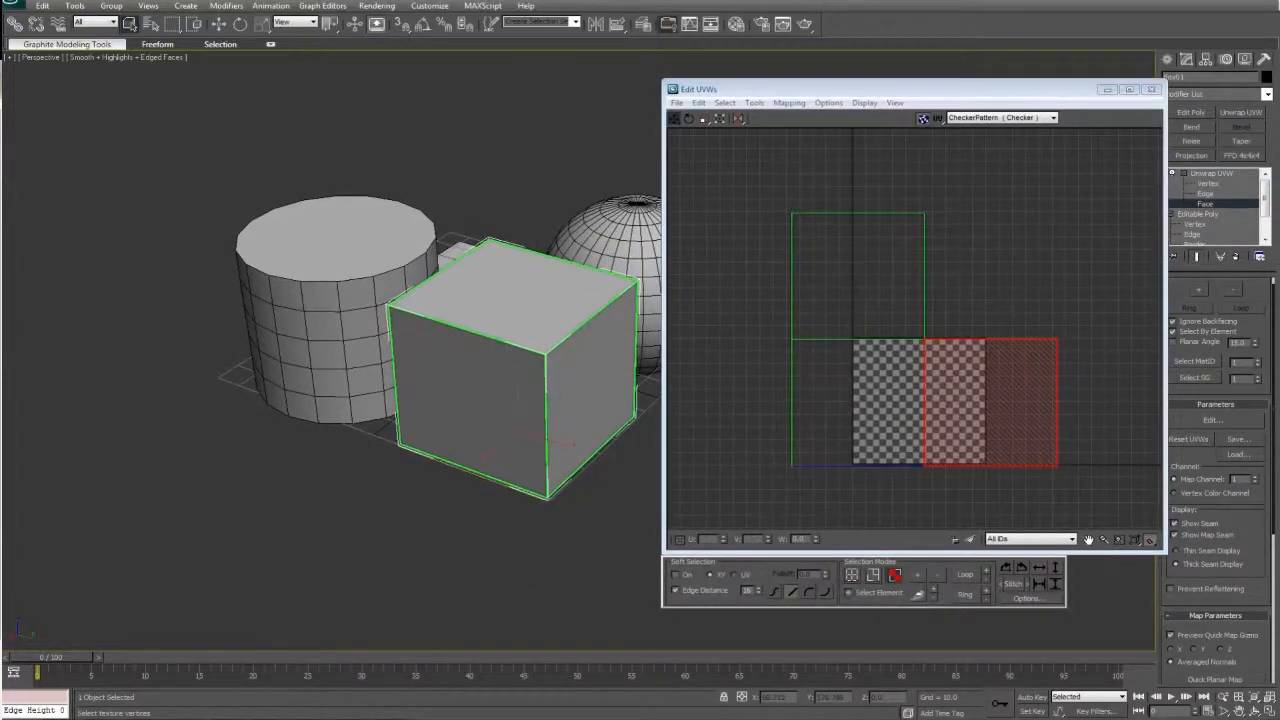
- Apply Normal Mapping with the Box Mapping type to all cube faces, giving a cross-shaped UV layout
click(788, 102)
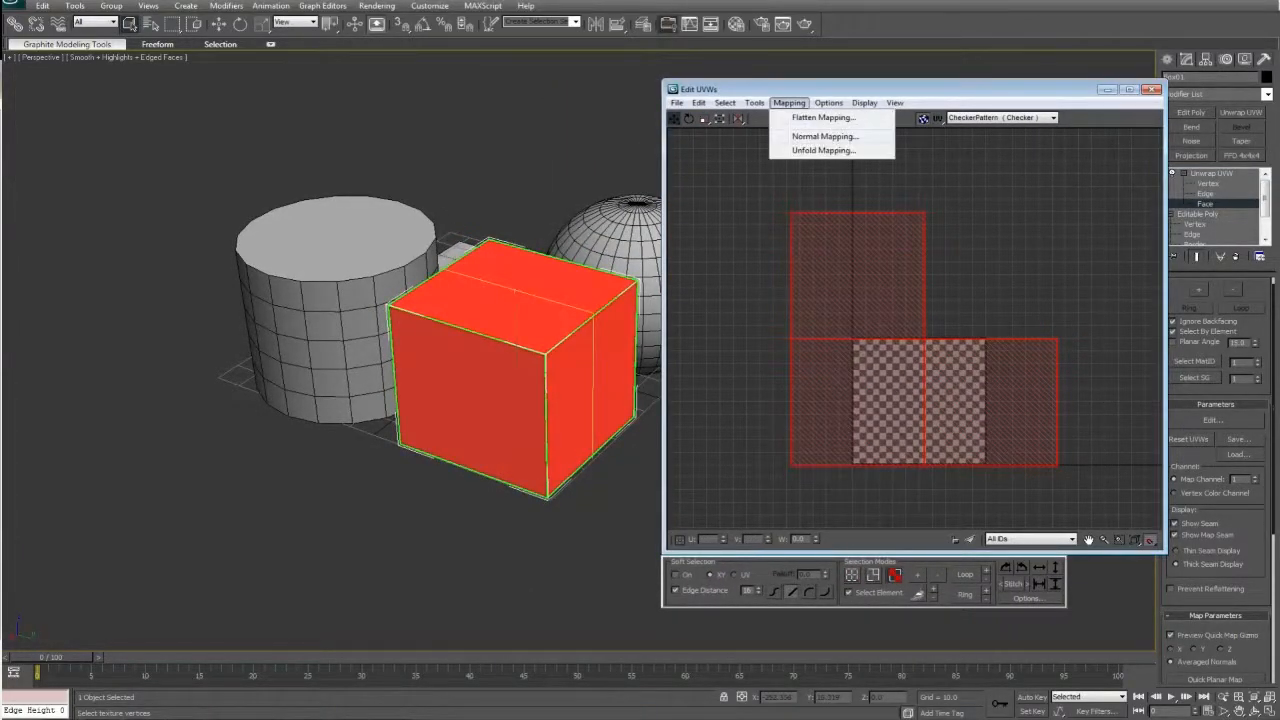
click(822, 116)
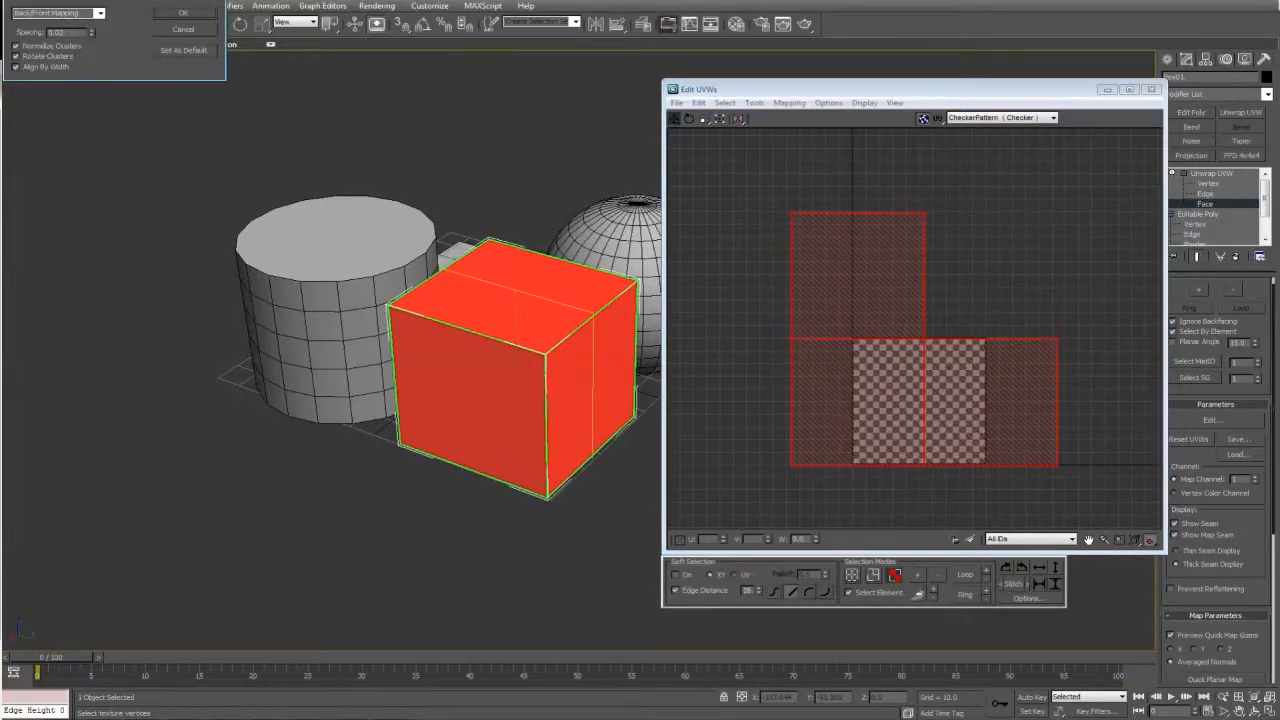
click(488, 100)
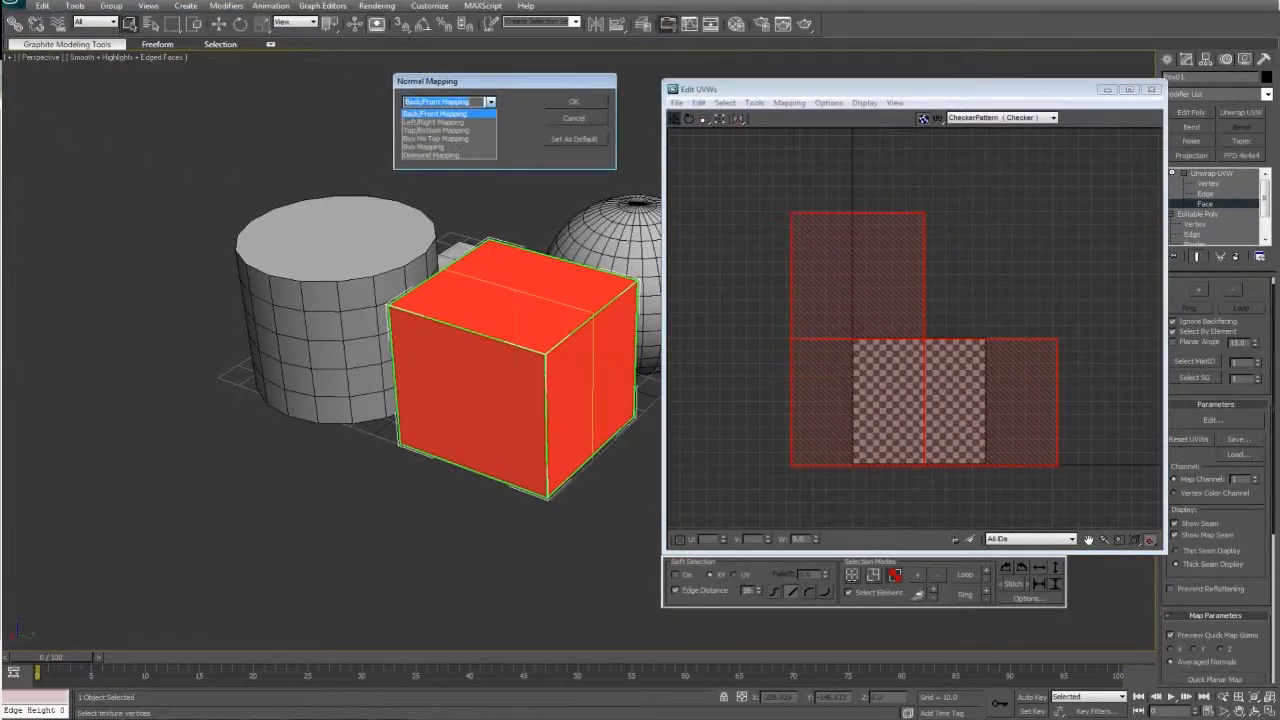
click(424, 146)
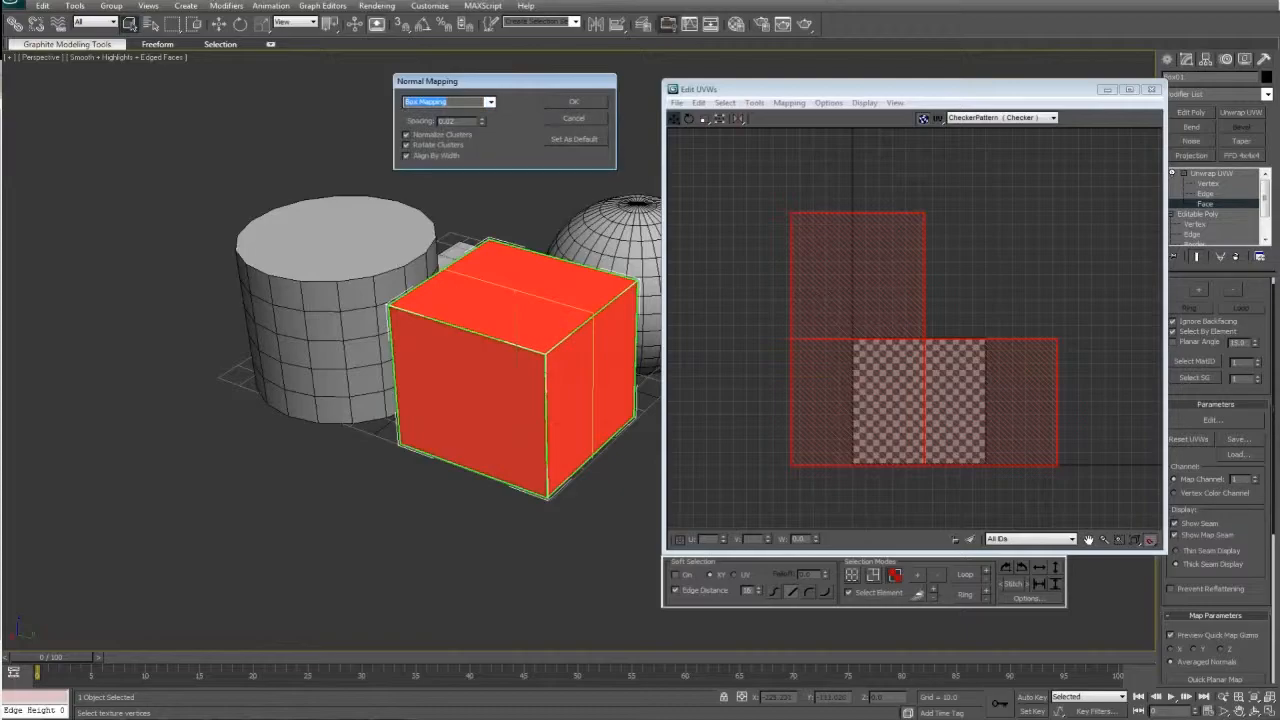
click(572, 100)
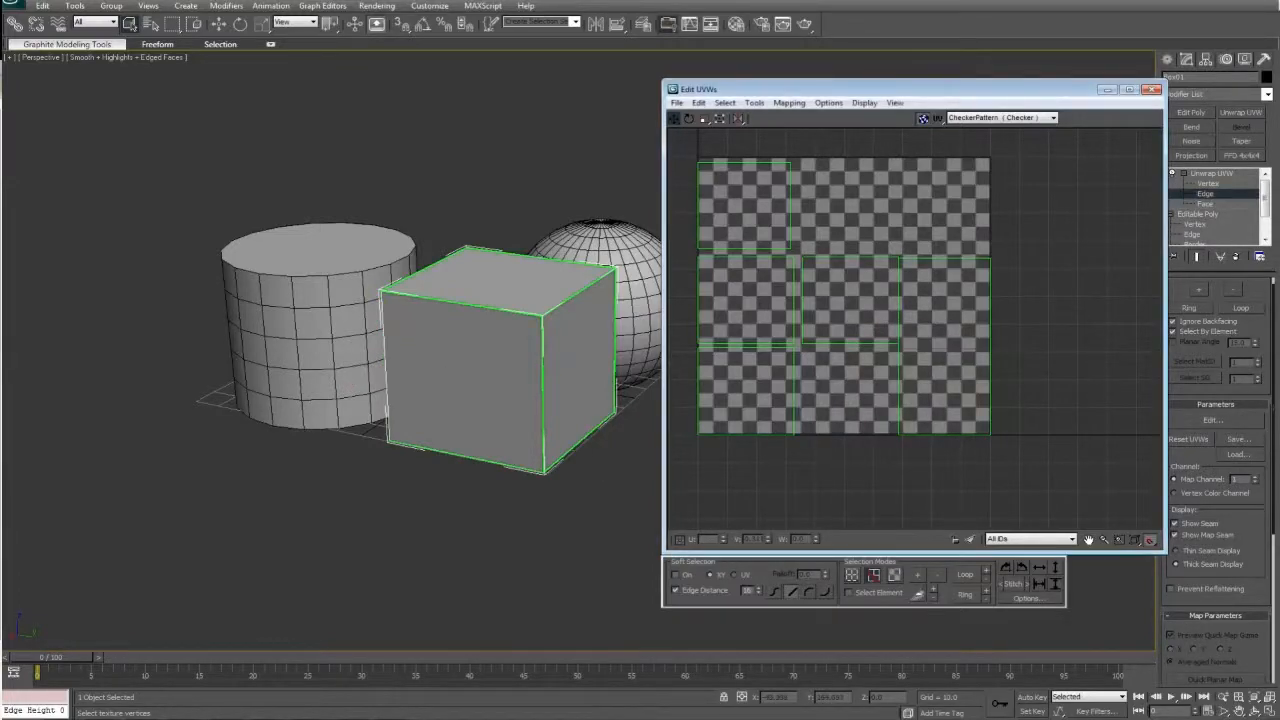
right_click(830, 300)
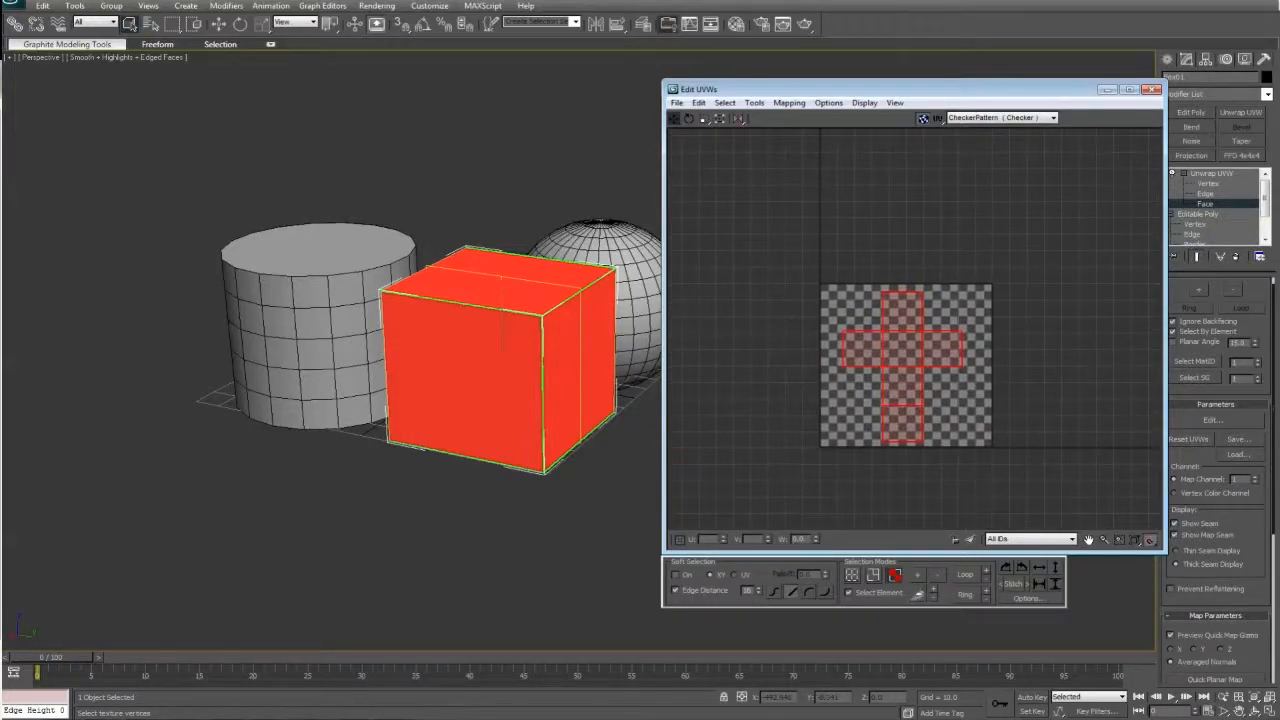
- Render the UVW template of the cross layout and cancel the Save Image prompt
click(754, 102)
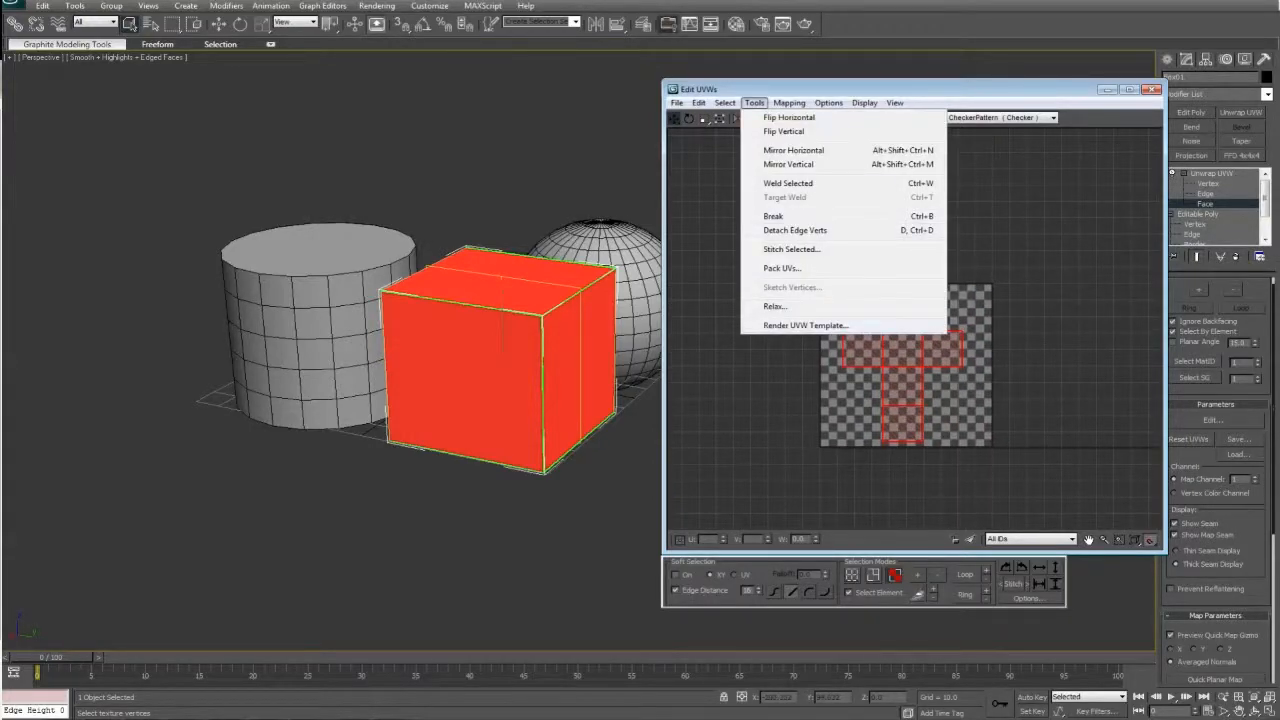
click(804, 324)
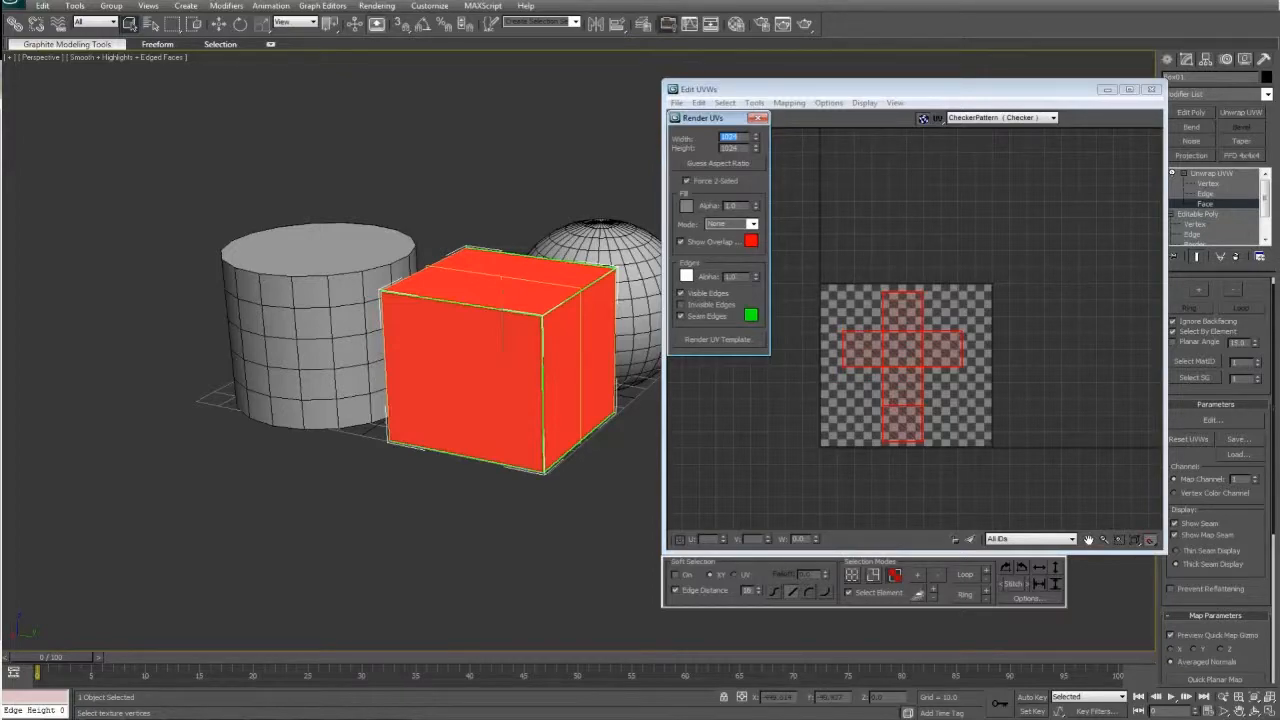
click(718, 340)
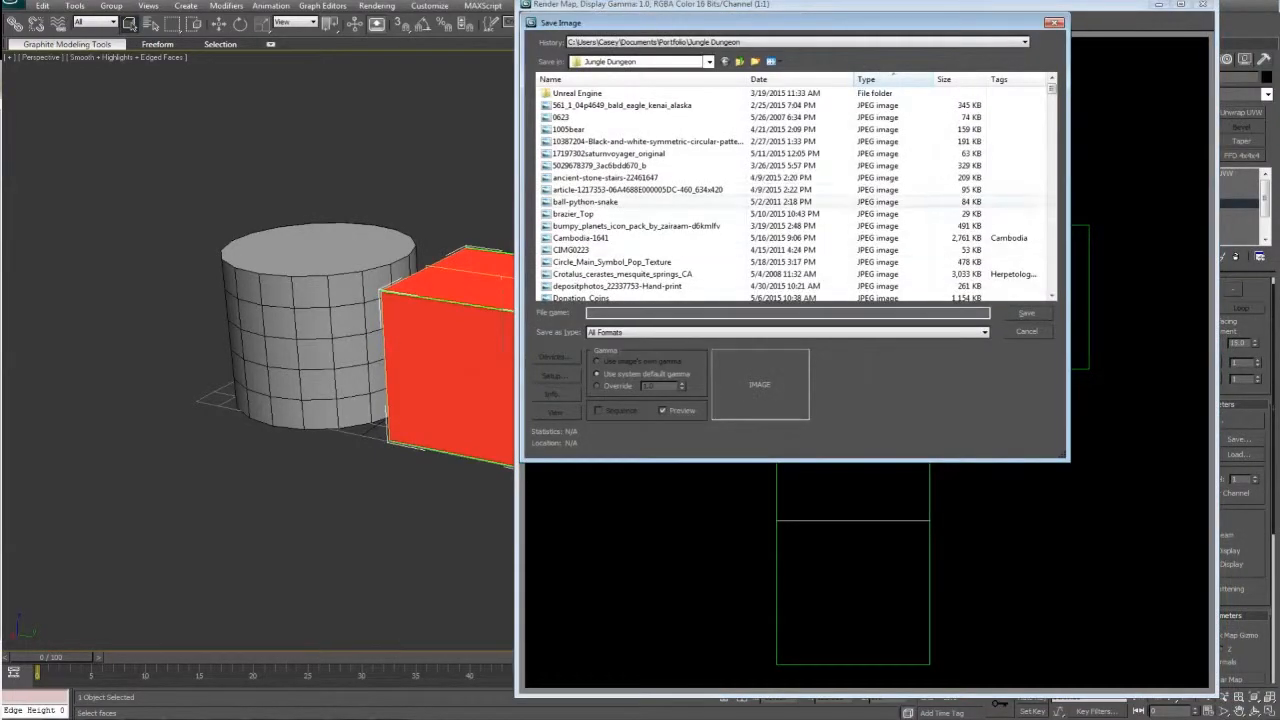
click(1026, 332)
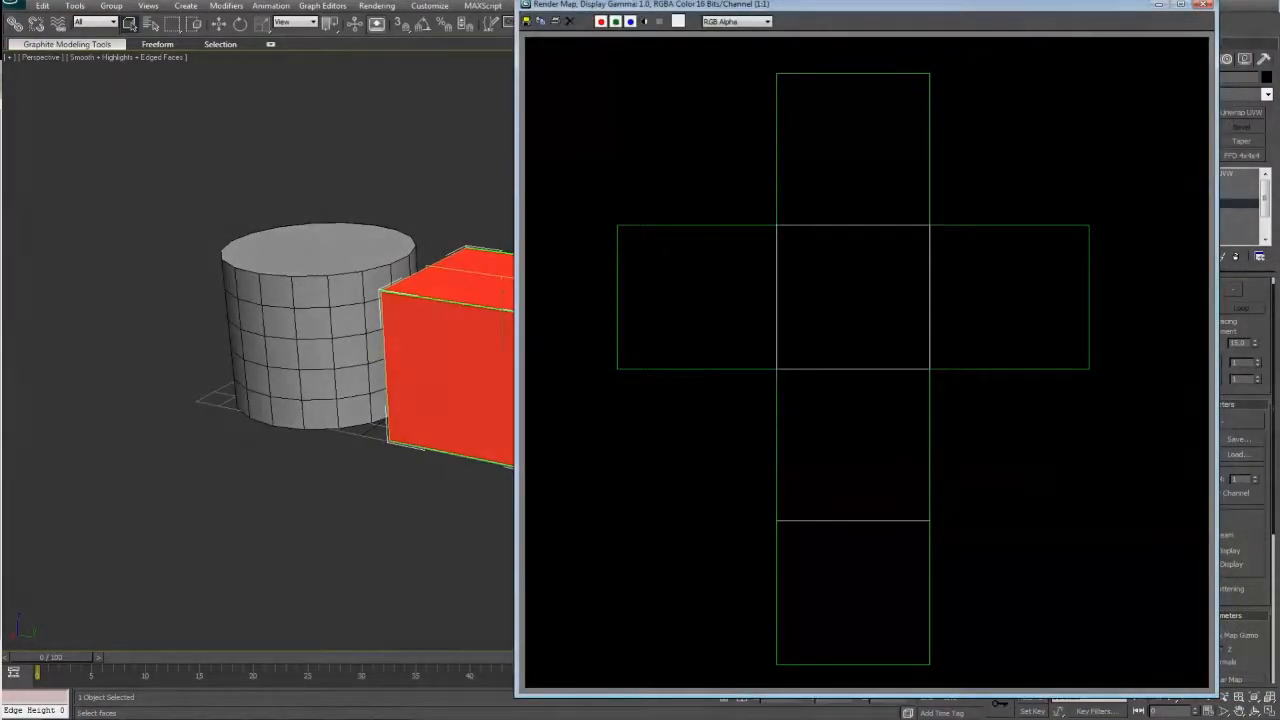